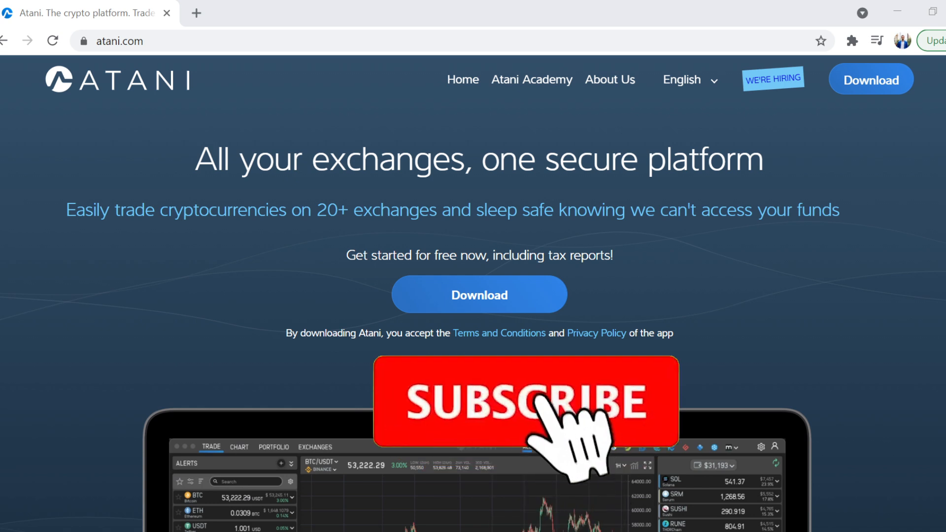
- Scroll the atani.com homepage past the feature cards to the 'Trade on 20+ exchanges' logo grid
click(525, 401)
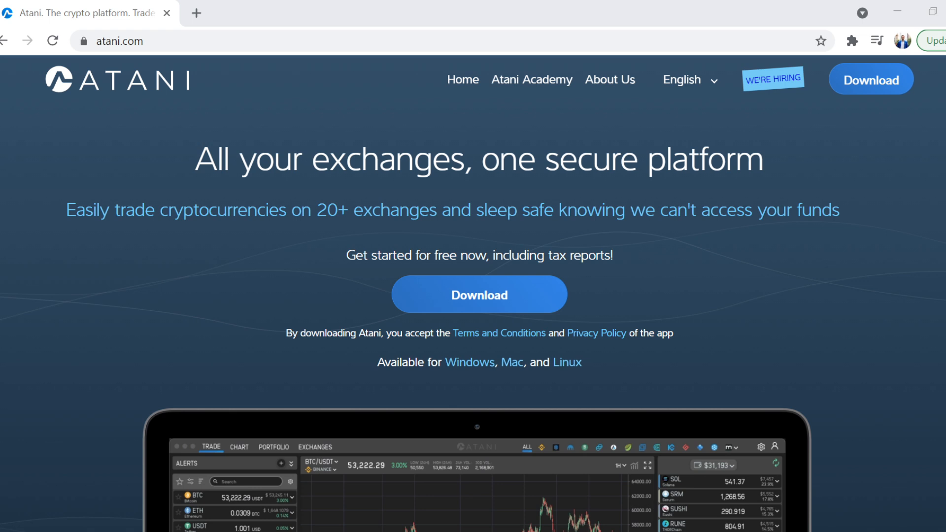
mouse_move(326, 374)
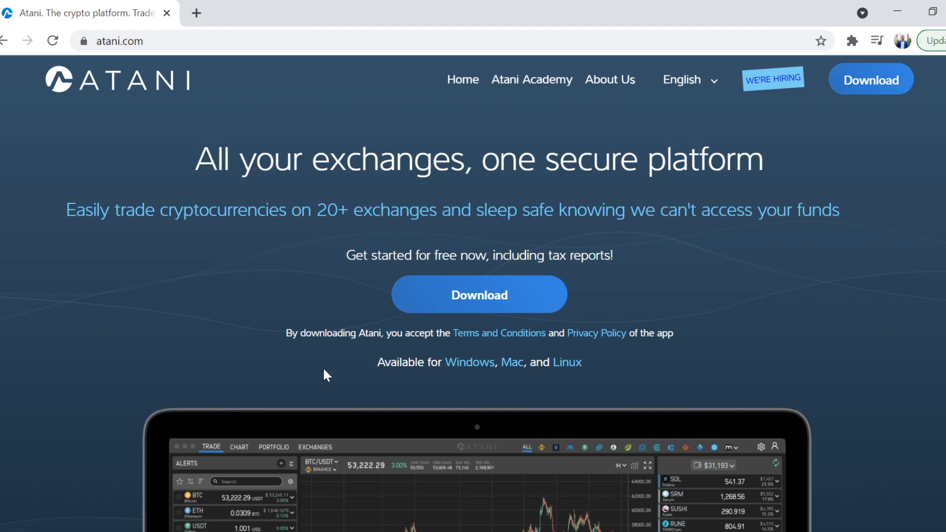
scroll(down, 3)
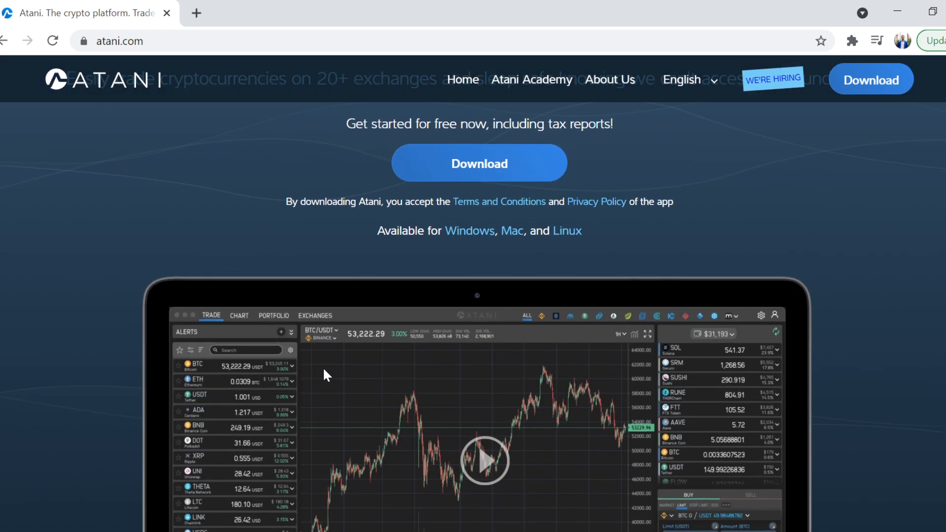
scroll(down, 3)
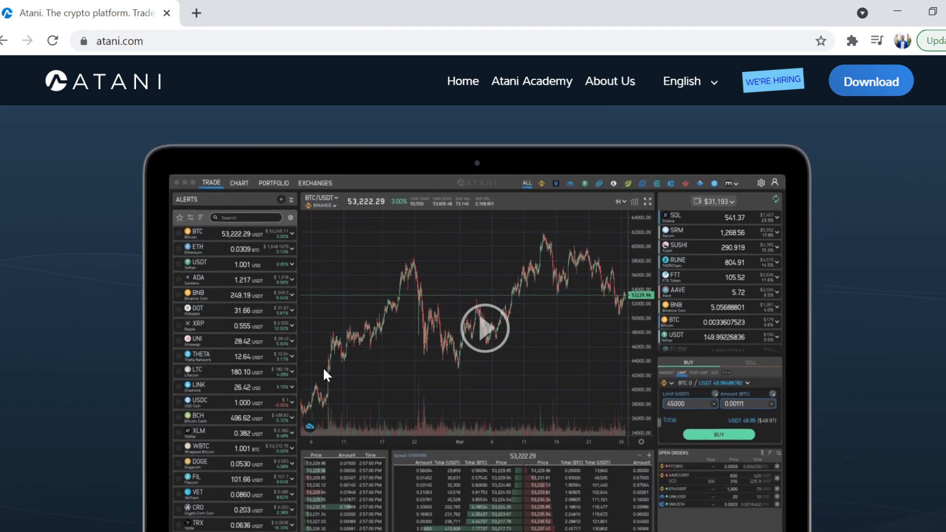
scroll(down, 3)
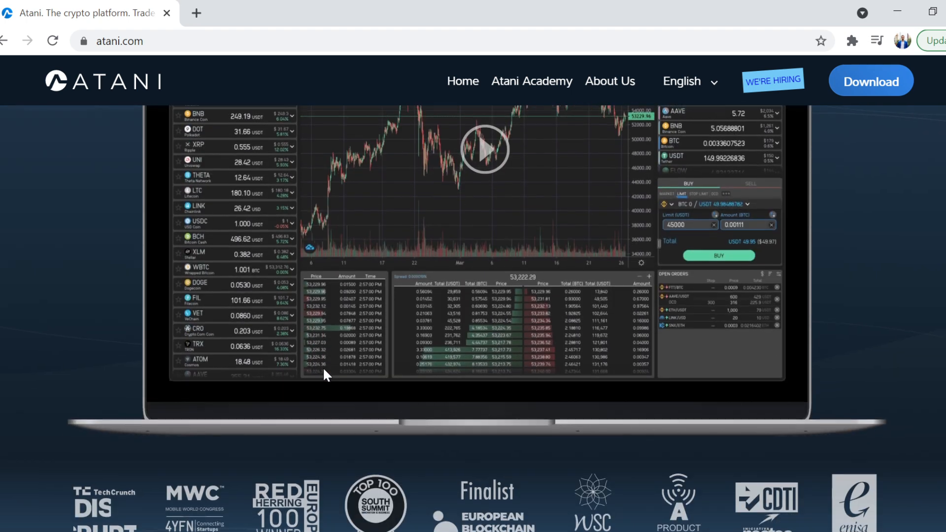
scroll(down, 3)
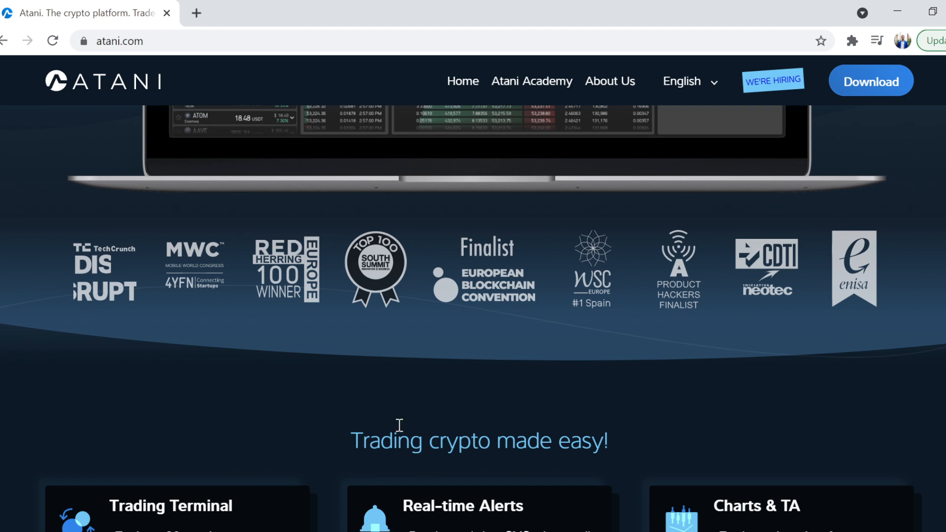
scroll(down, 3)
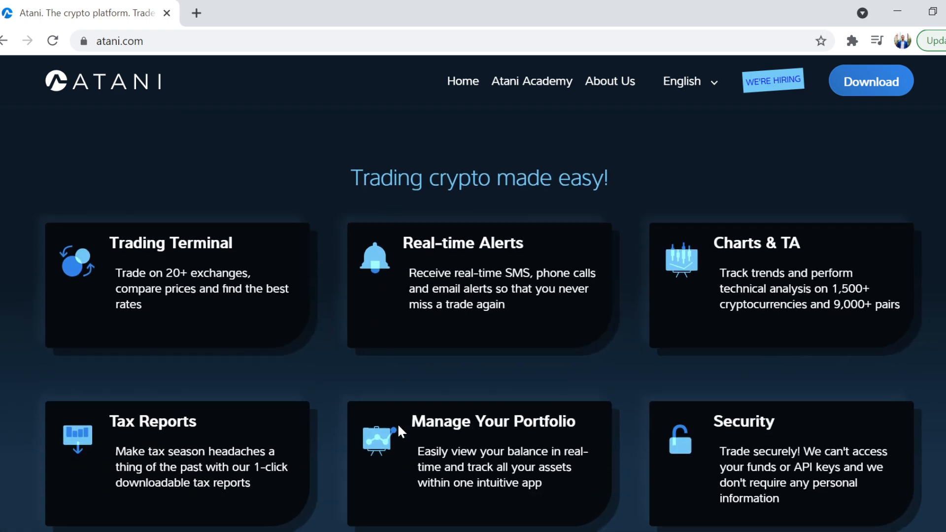
scroll(down, 3)
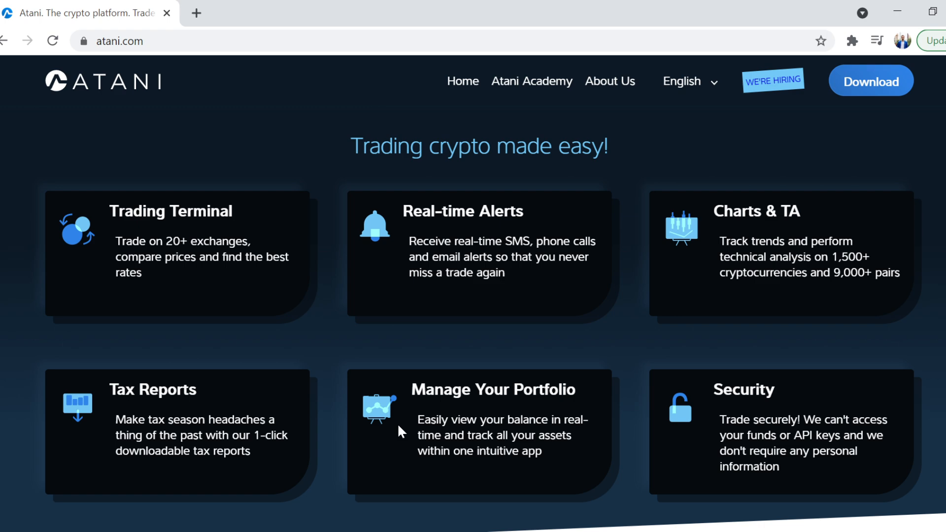
scroll(down, 3)
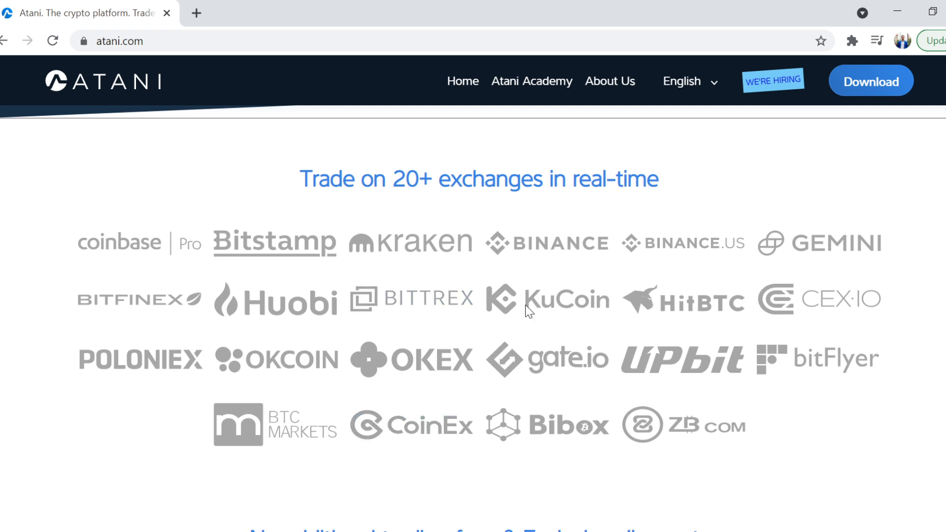
mouse_move(854, 334)
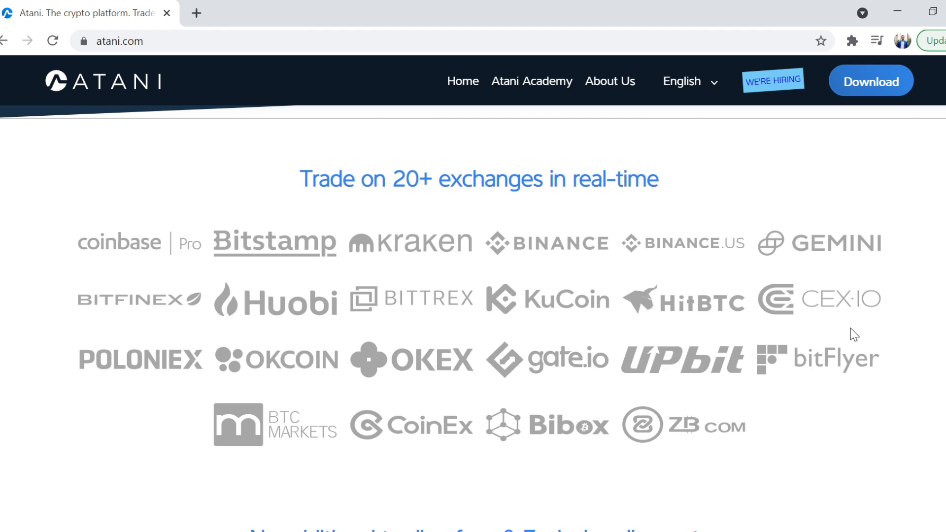
- Scroll past the exchange fee-discount section to the Trading terminal description and screenshot
scroll(down, 3)
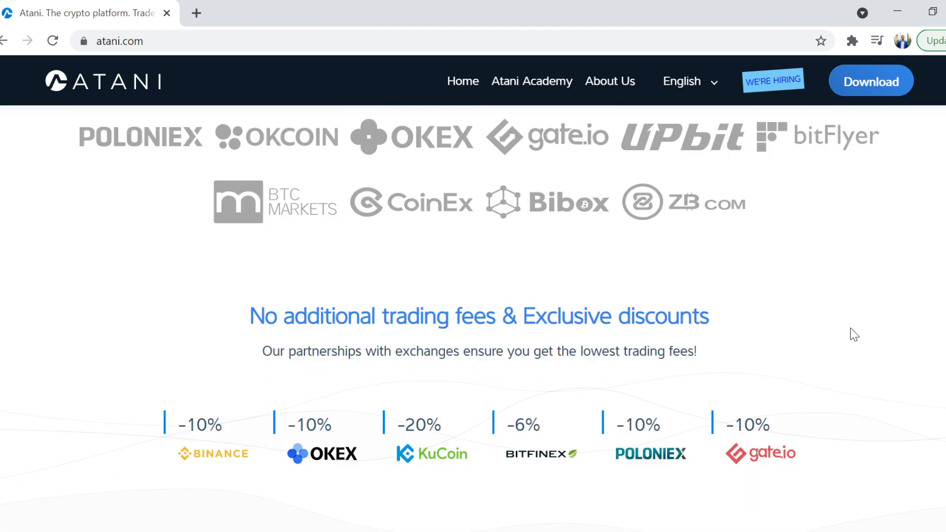
scroll(down, 3)
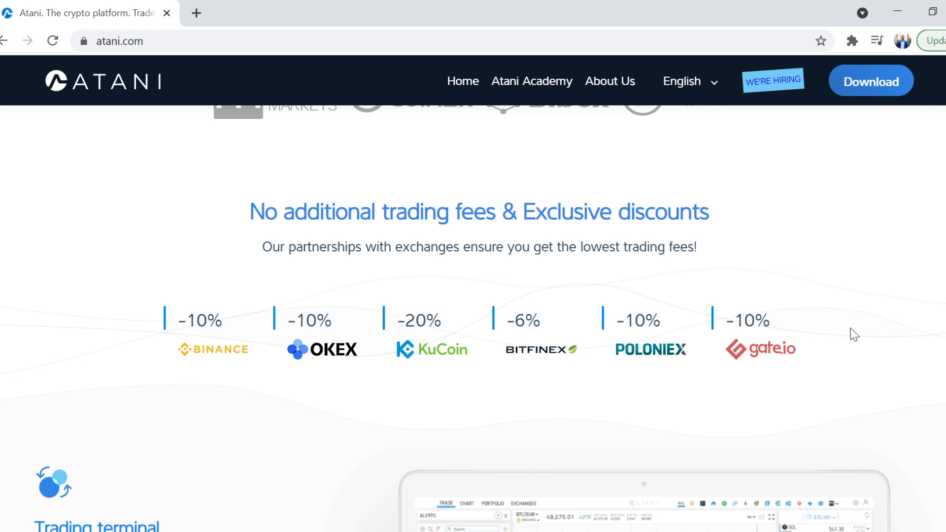
scroll(down, 3)
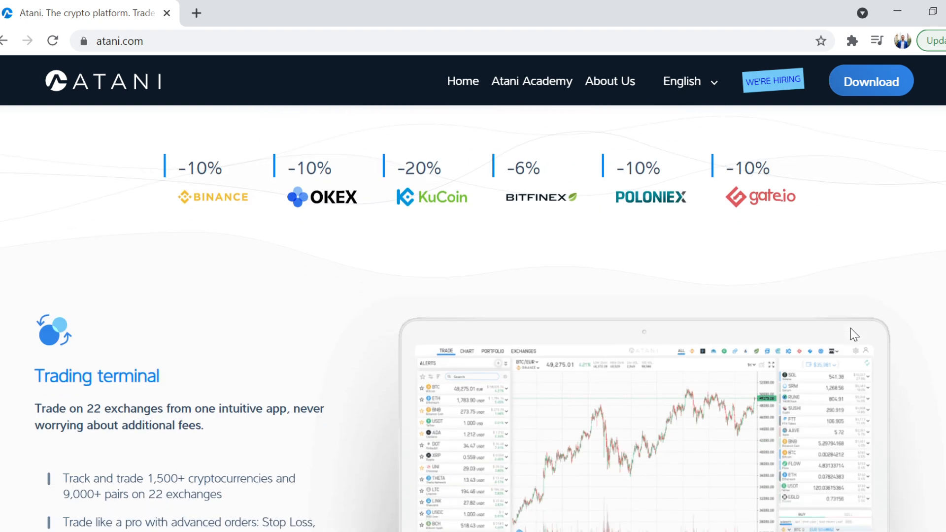
scroll(down, 3)
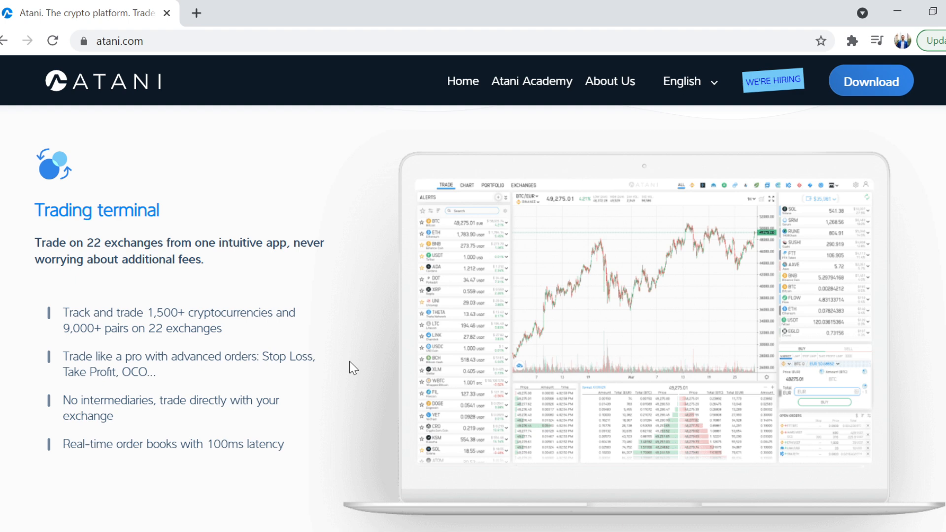
- Scroll past the Charts & TA section to the Real-time Alerts example list and phone notifications
scroll(down, 3)
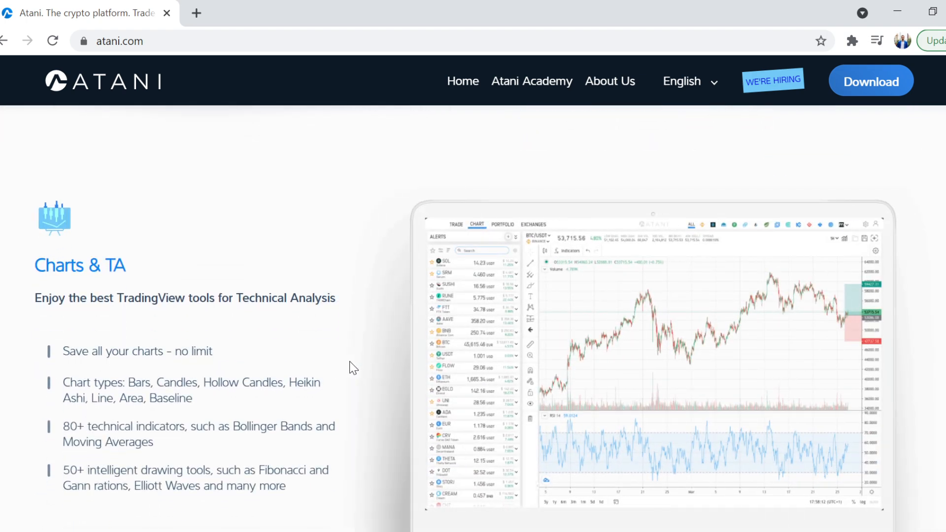
scroll(down, 3)
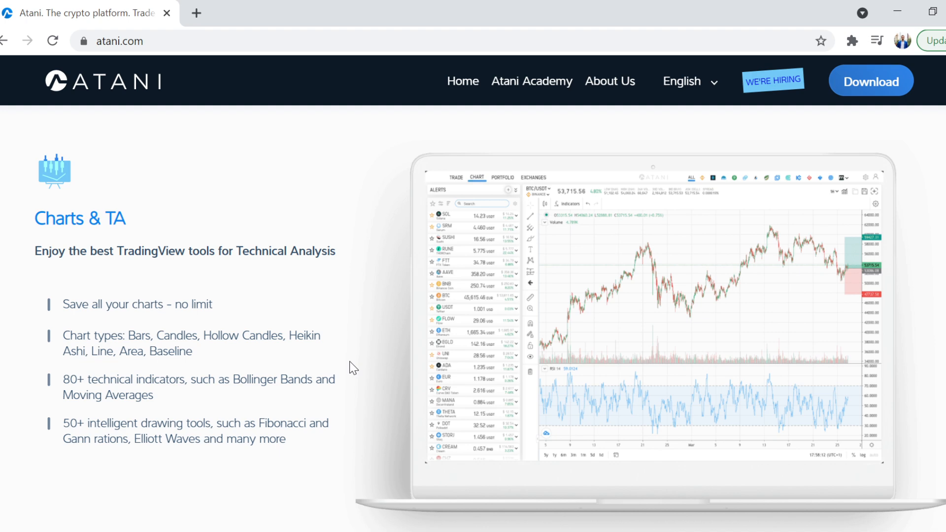
mouse_move(287, 316)
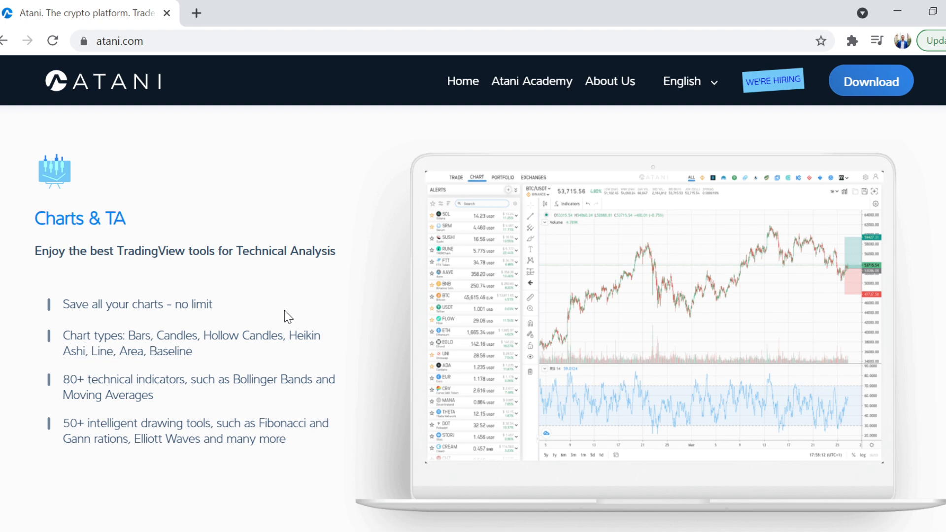
scroll(down, 3)
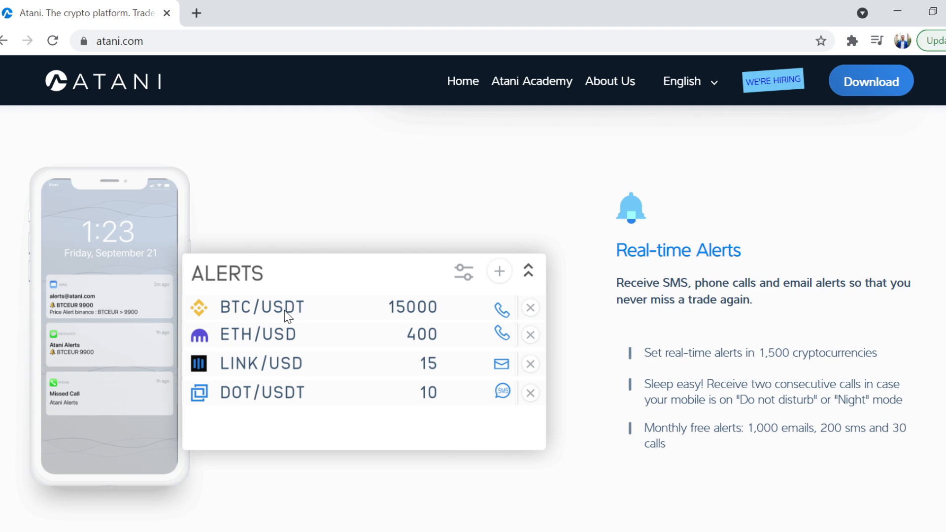
- Scroll through the Security section to the media quotes from Investing.com, CoinMarketCap and Nasdaq
scroll(down, 3)
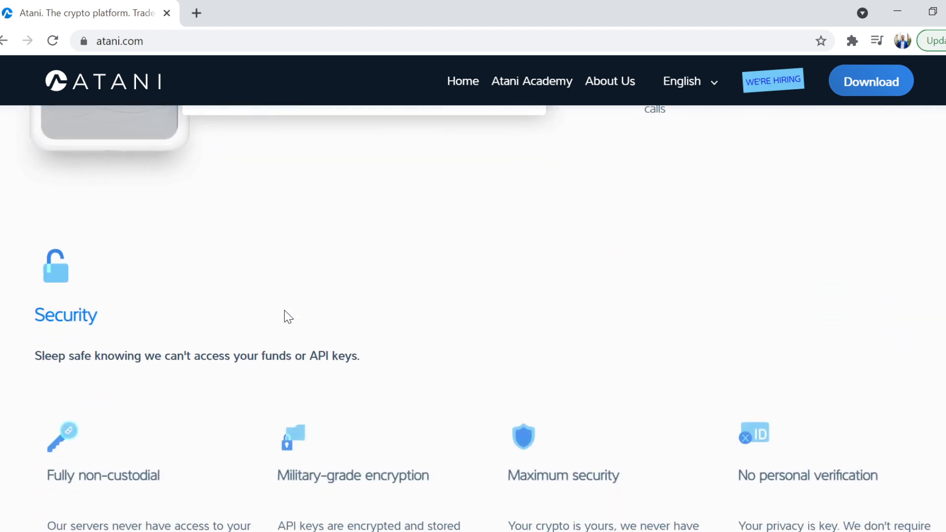
scroll(down, 3)
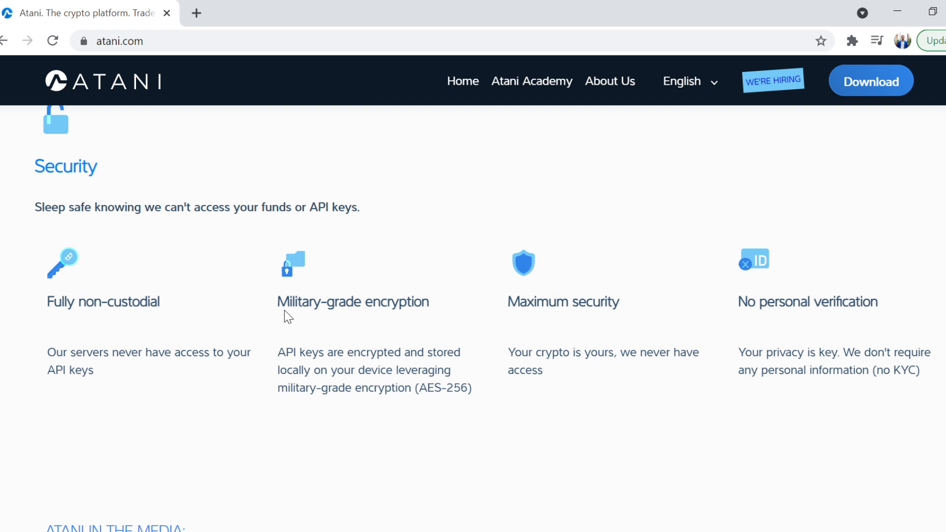
scroll(down, 3)
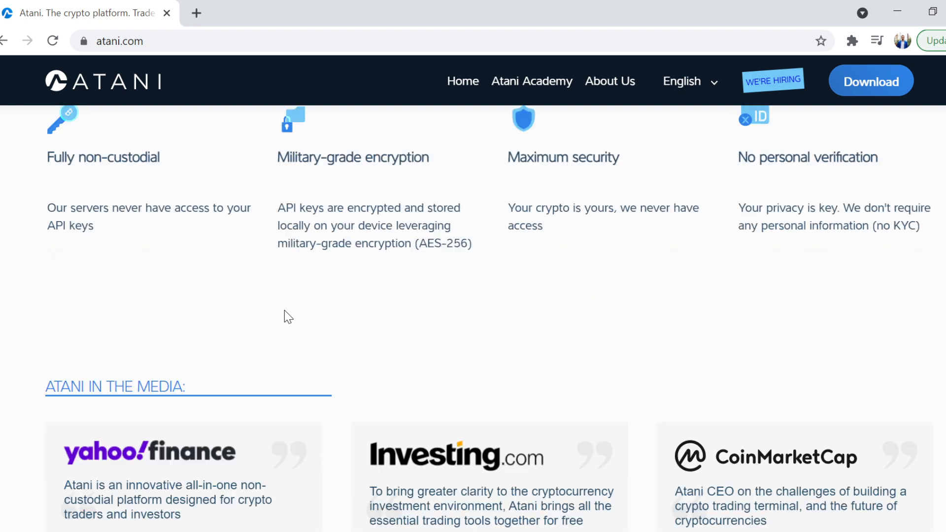
scroll(down, 3)
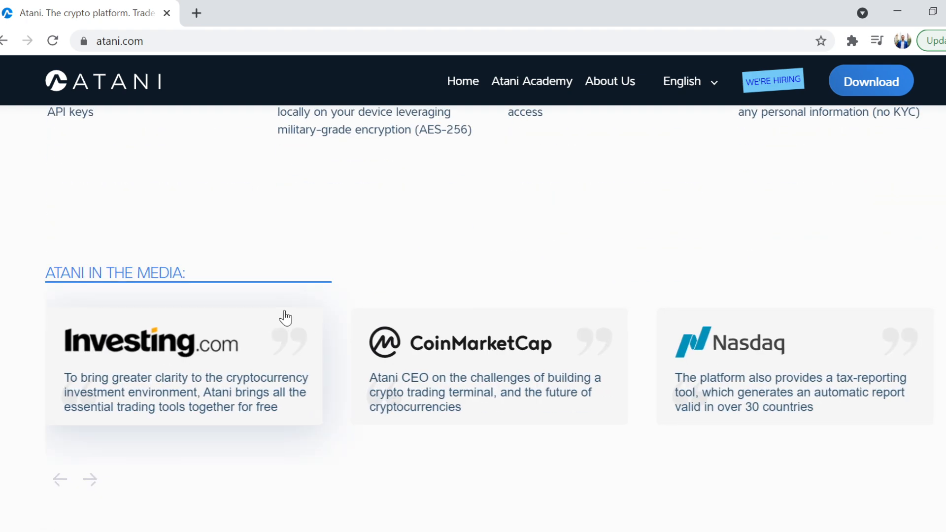
scroll(down, 3)
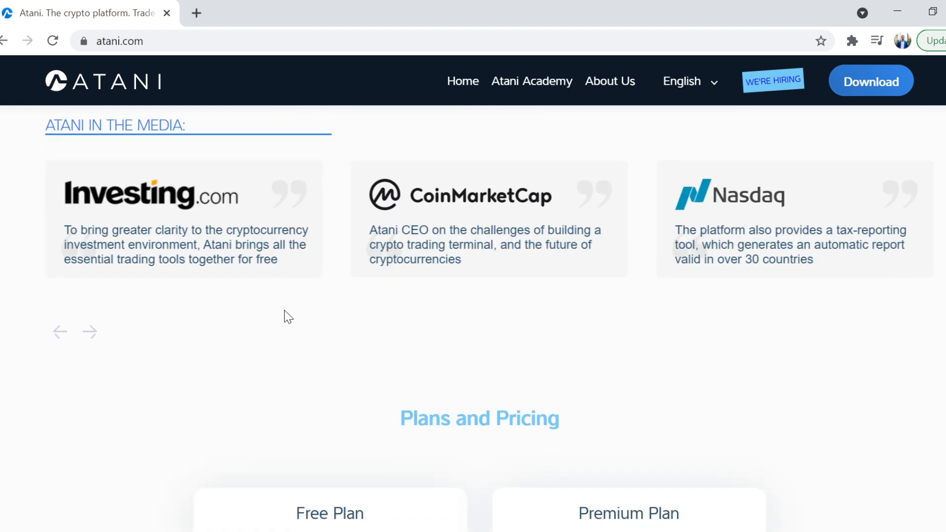
scroll(down, 3)
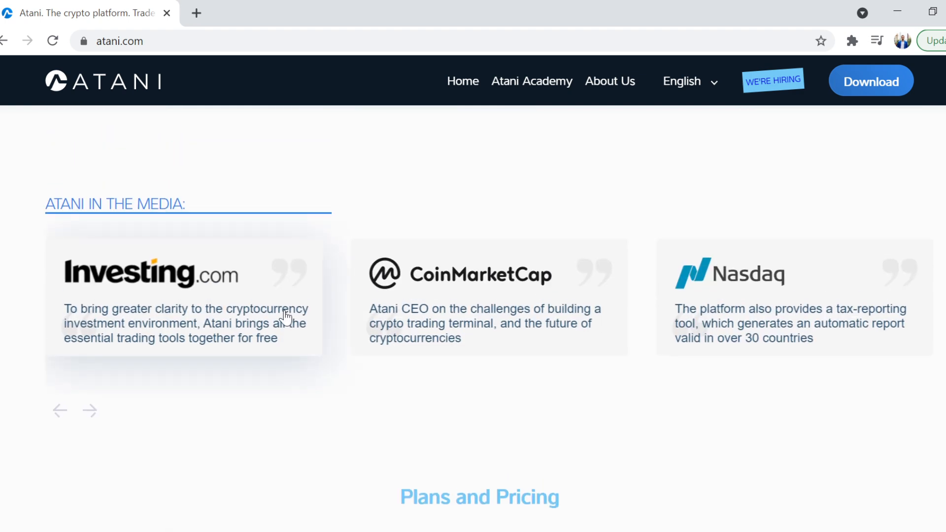
- Scroll past the Free and Premium plans and download offer to the site footer links
scroll(down, 3)
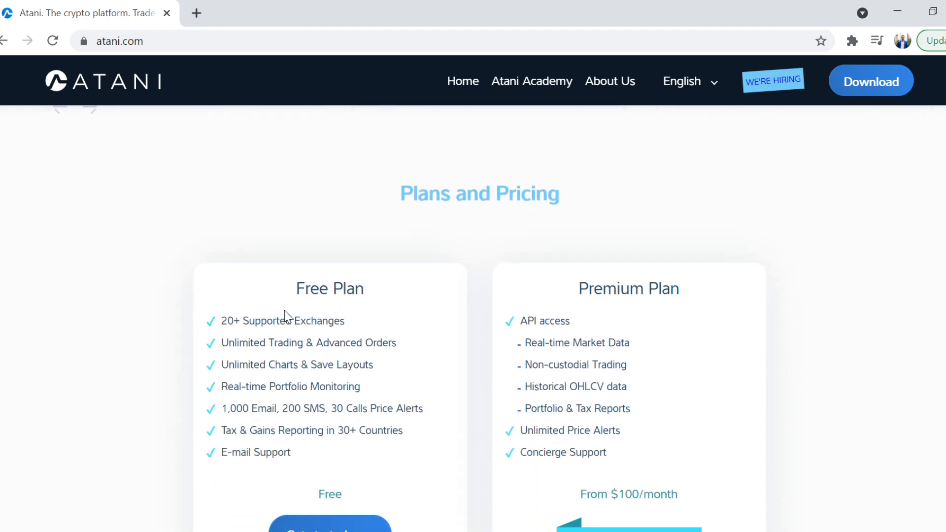
scroll(down, 3)
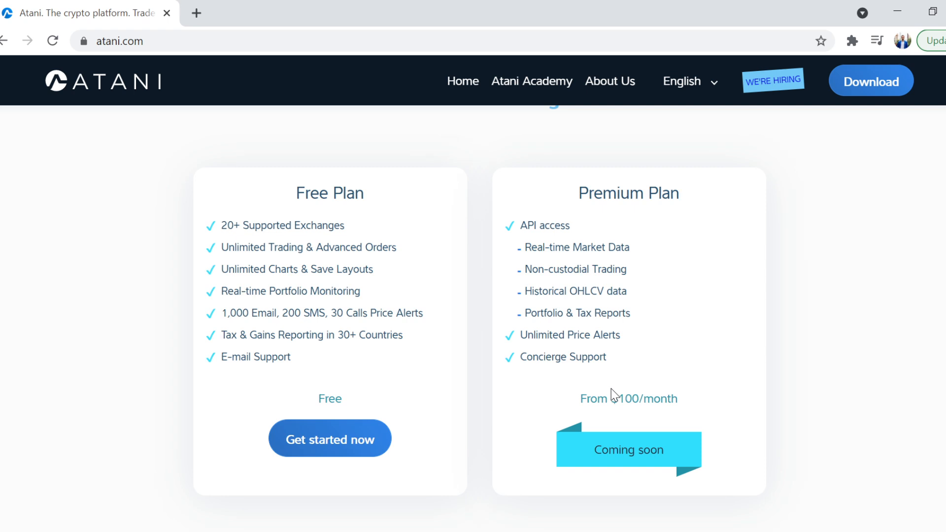
scroll(down, 3)
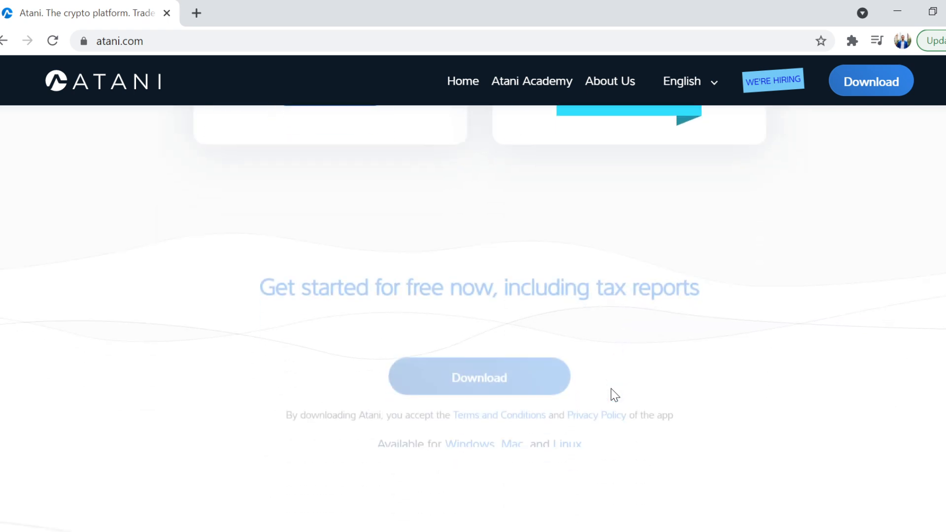
scroll(down, 3)
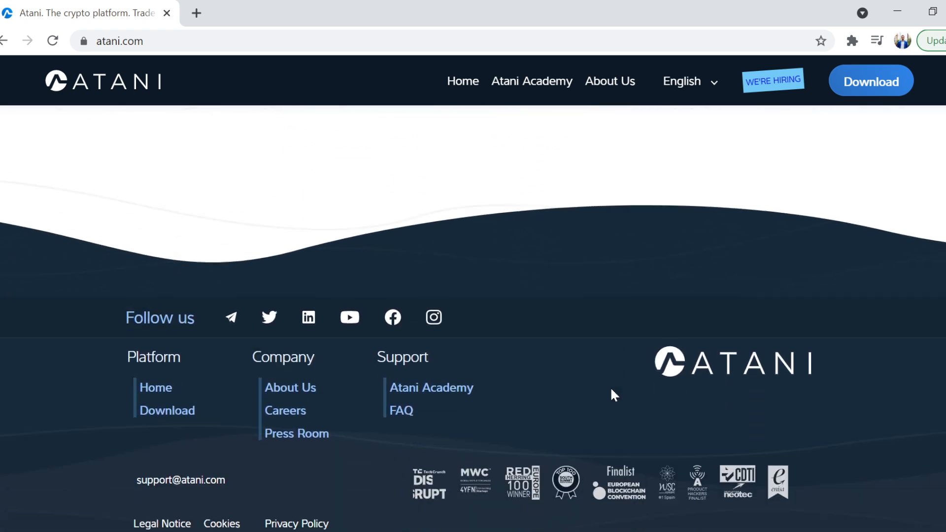
scroll(down, 3)
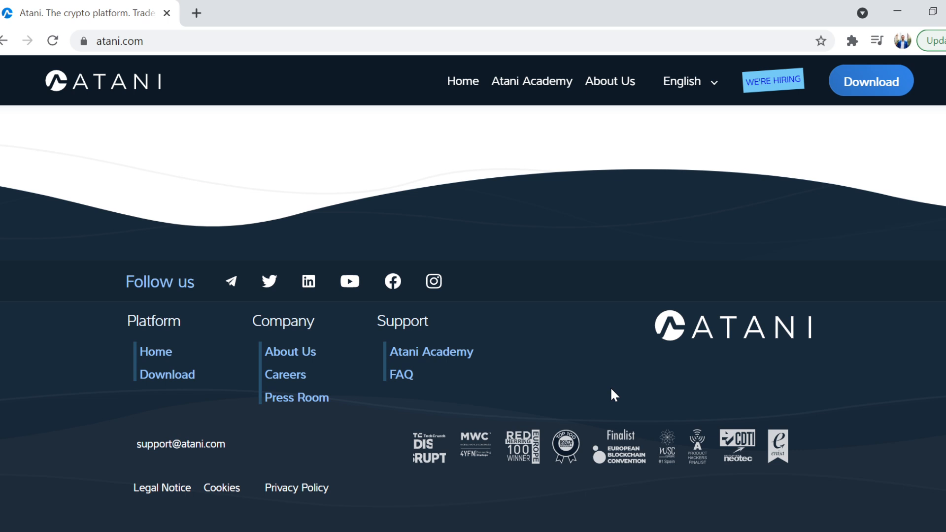
mouse_move(532, 80)
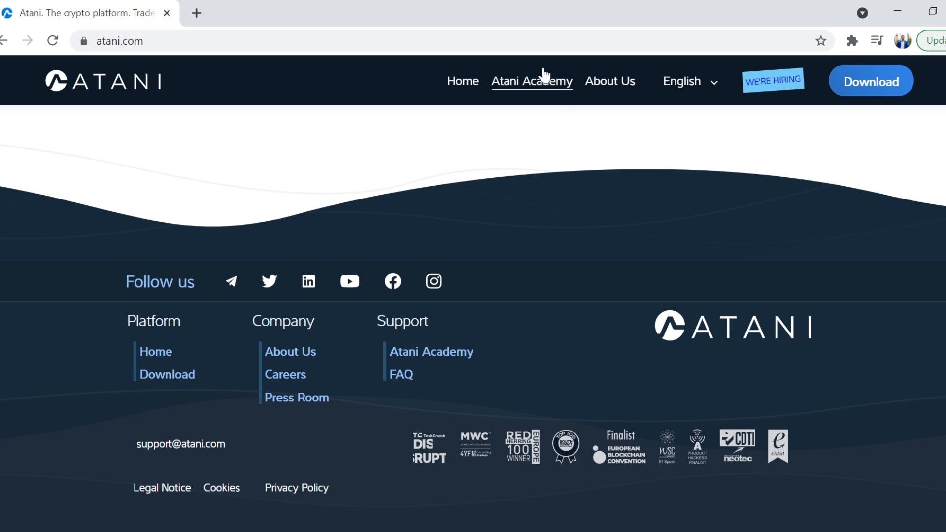
- Go to the Atani Academy page and browse its video tutorial cards down to the support note and back up
click(531, 81)
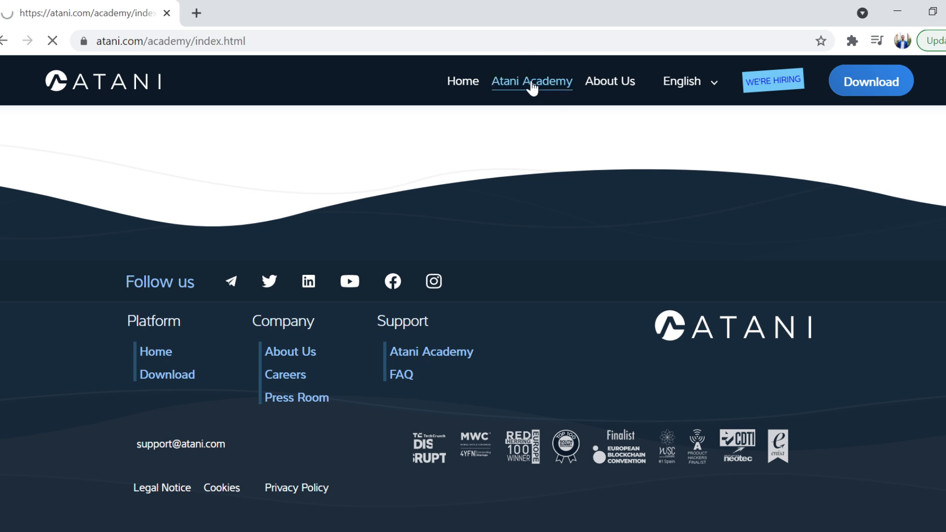
click(531, 81)
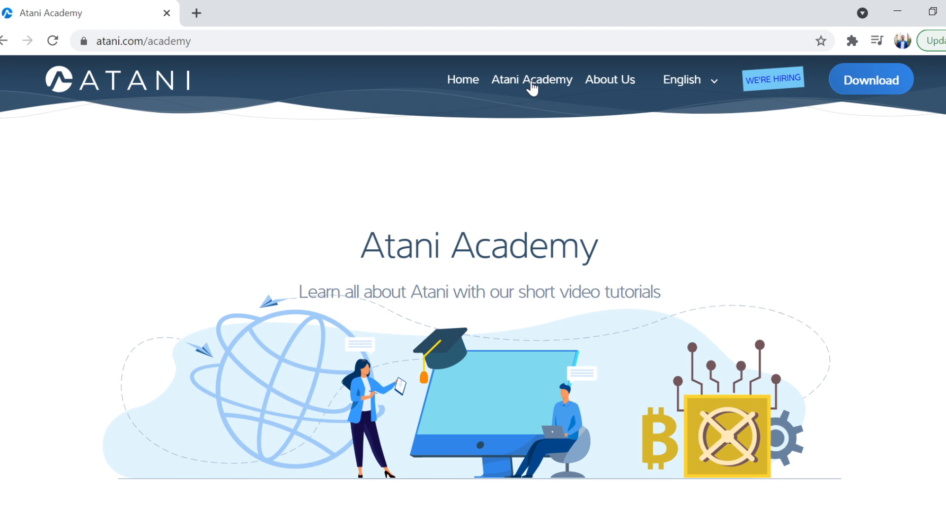
scroll(down, 3)
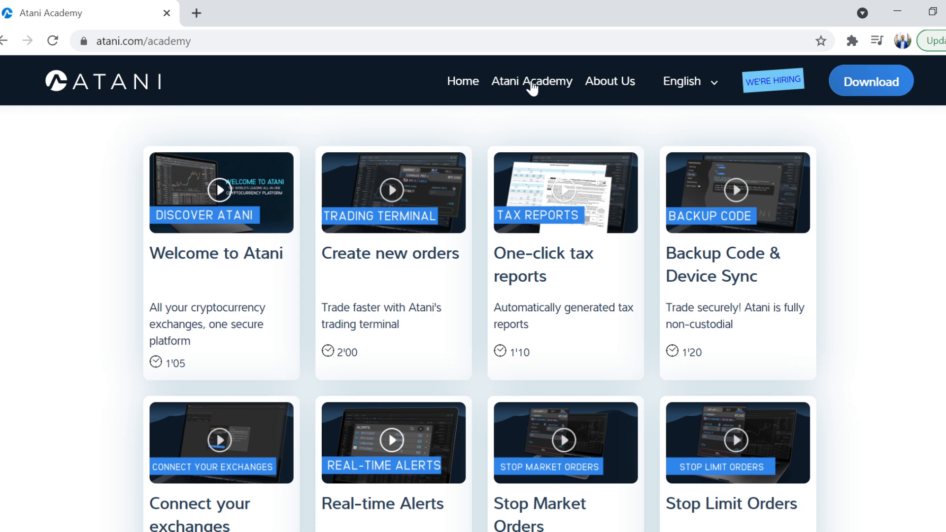
mouse_move(673, 151)
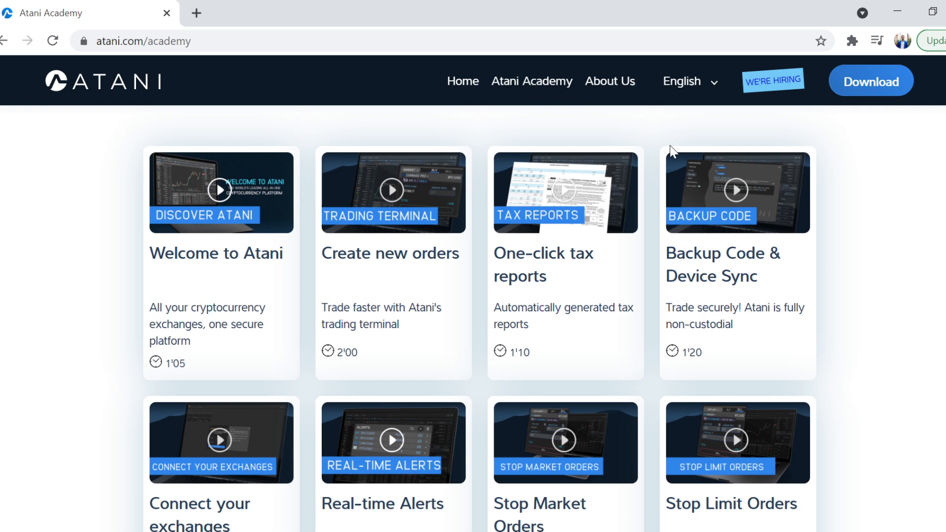
mouse_move(534, 237)
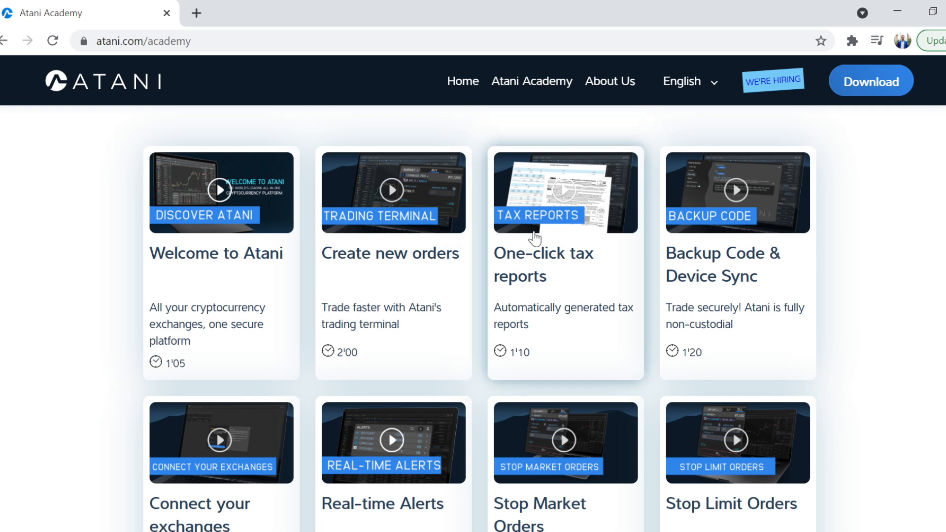
mouse_move(419, 254)
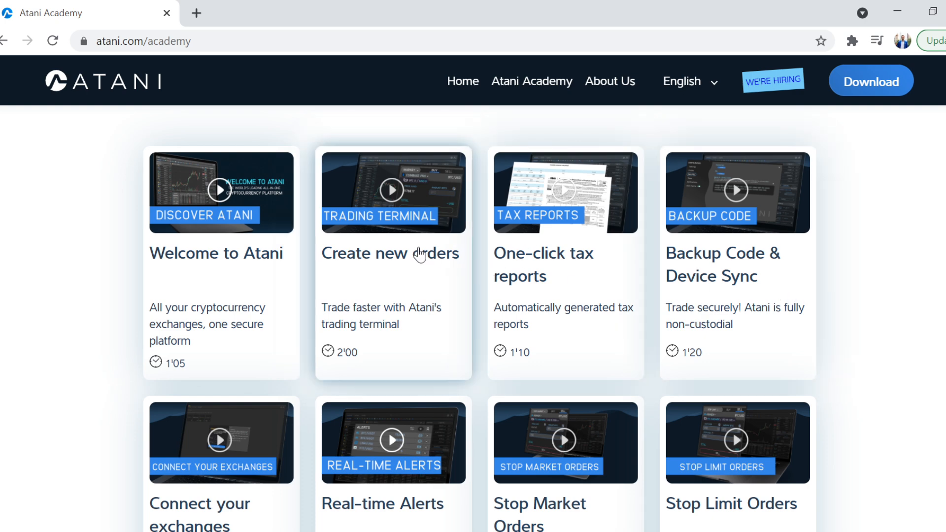
scroll(down, 3)
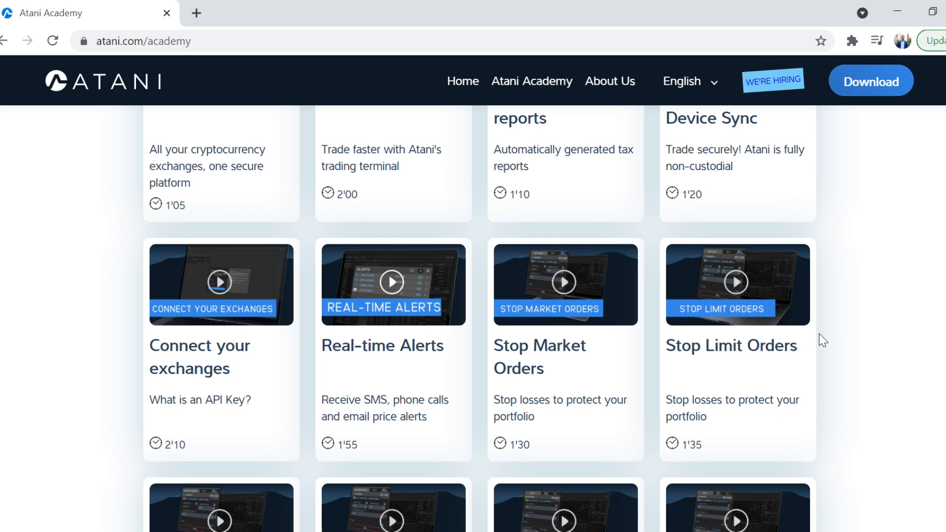
scroll(down, 3)
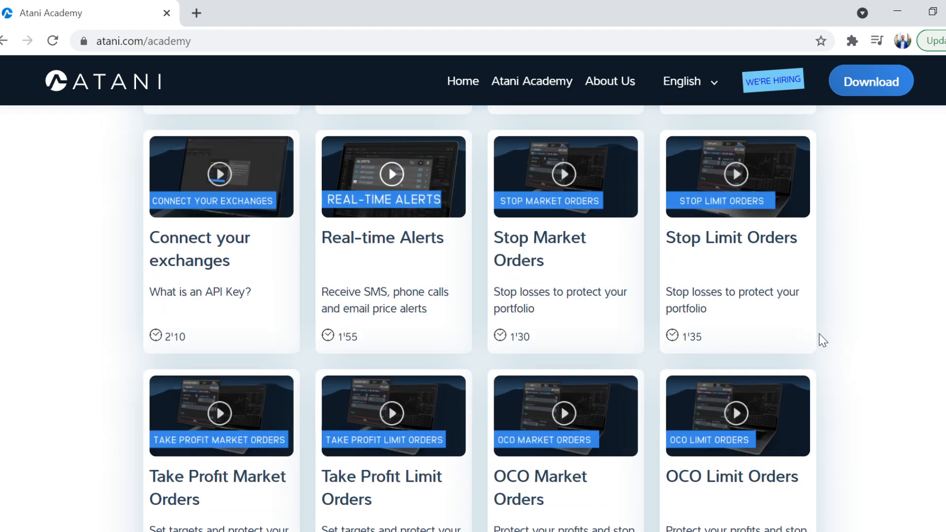
scroll(down, 3)
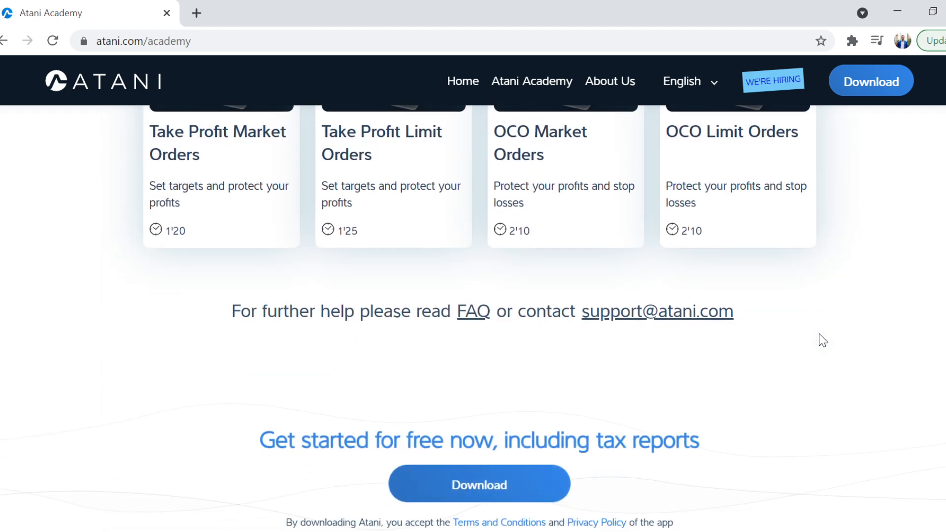
scroll(up, 3)
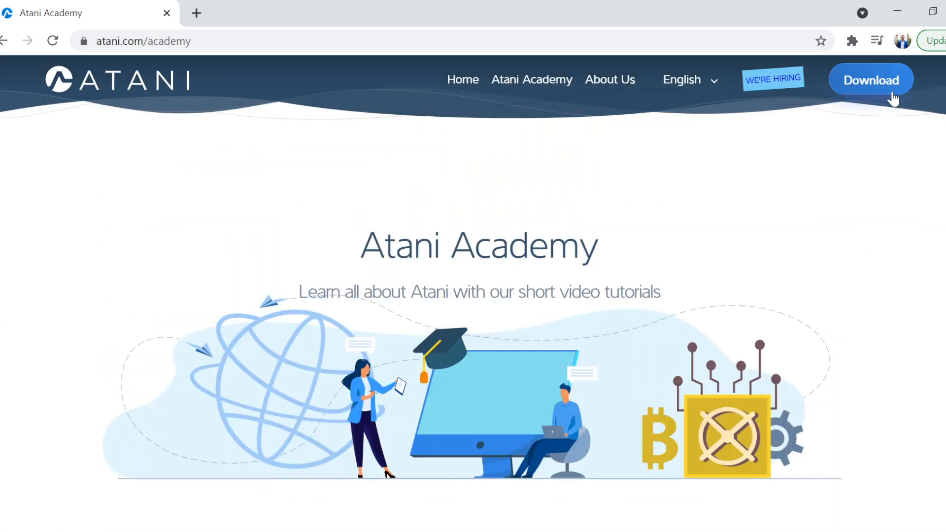
mouse_move(809, 276)
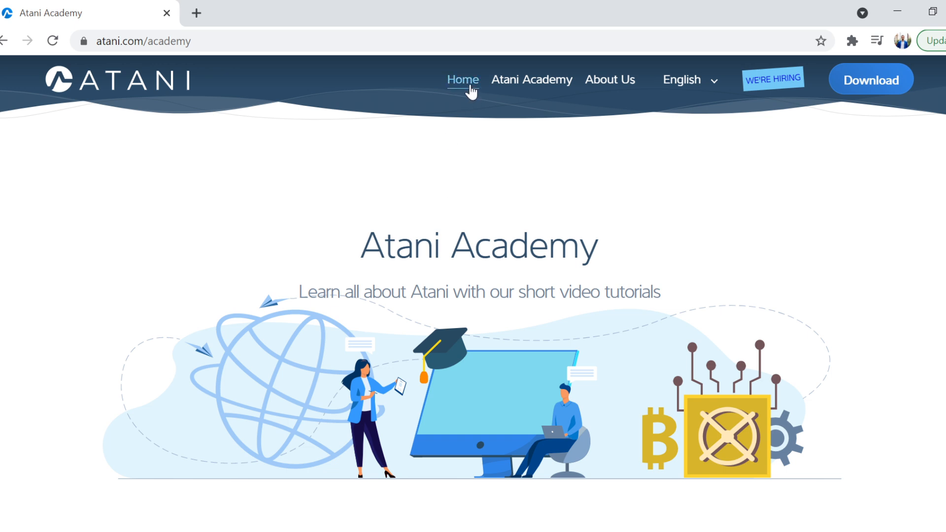
mouse_move(473, 99)
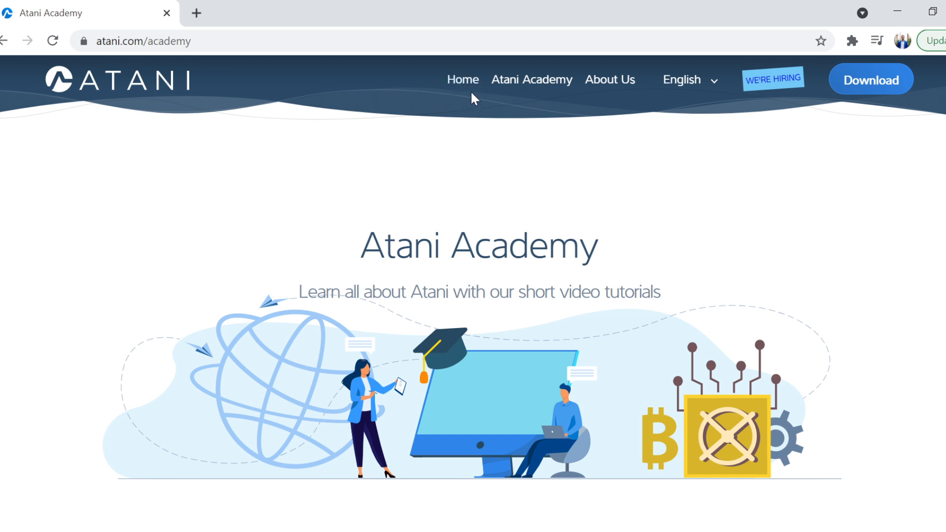
- Return to the homepage and launch the trading terminal demo with the XRP/USDT chart
click(462, 79)
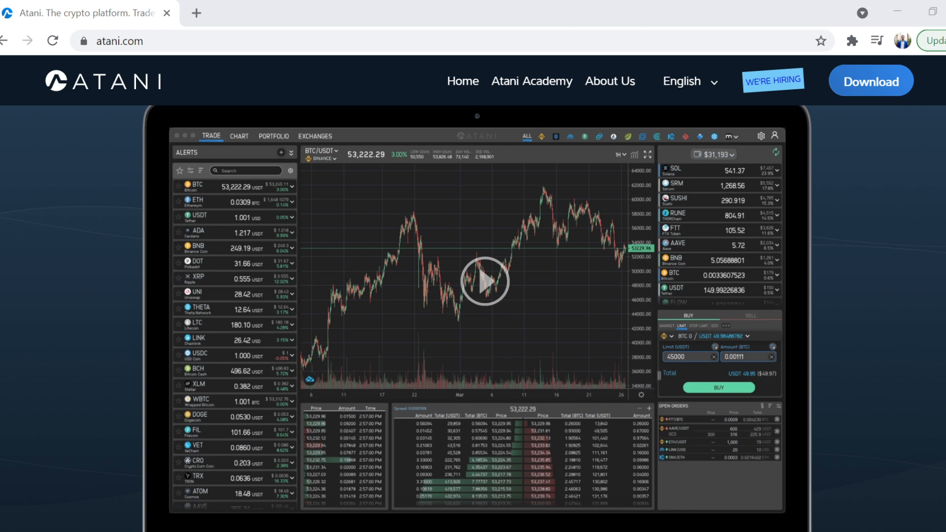
click(483, 281)
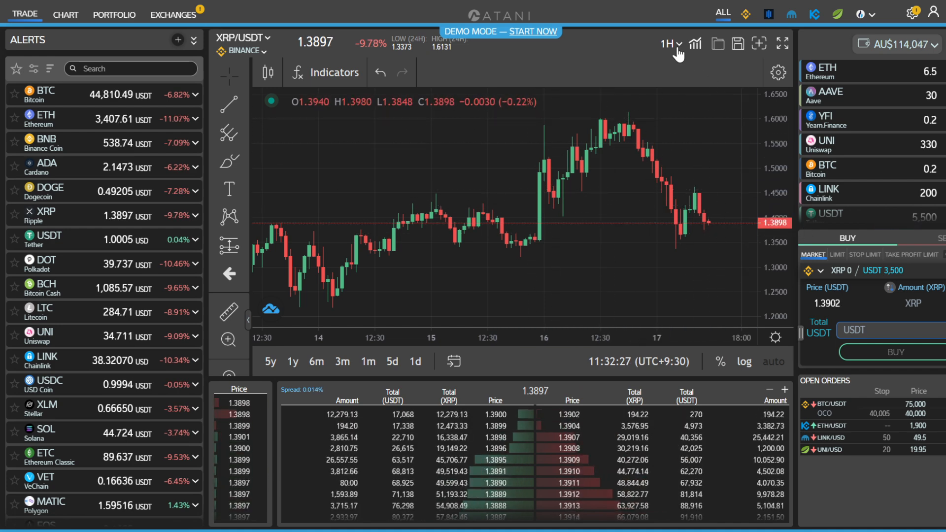
click(668, 44)
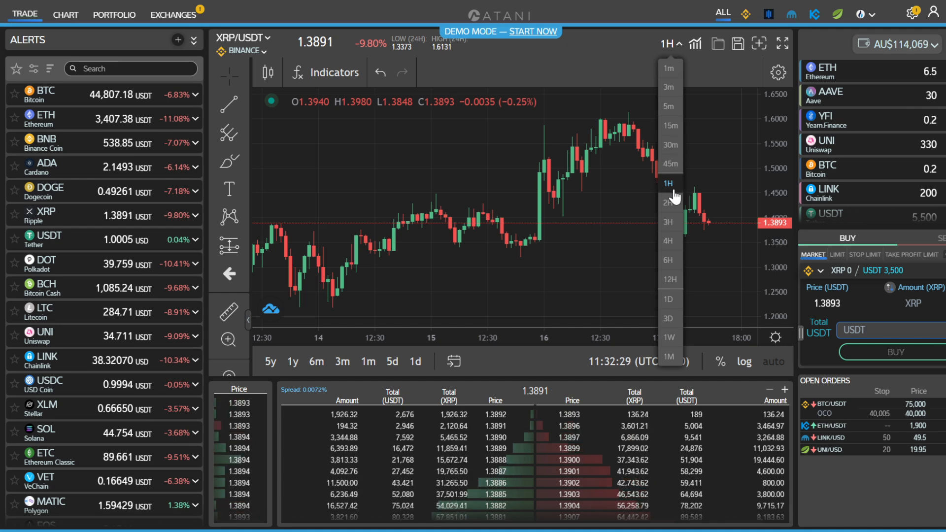
click(670, 165)
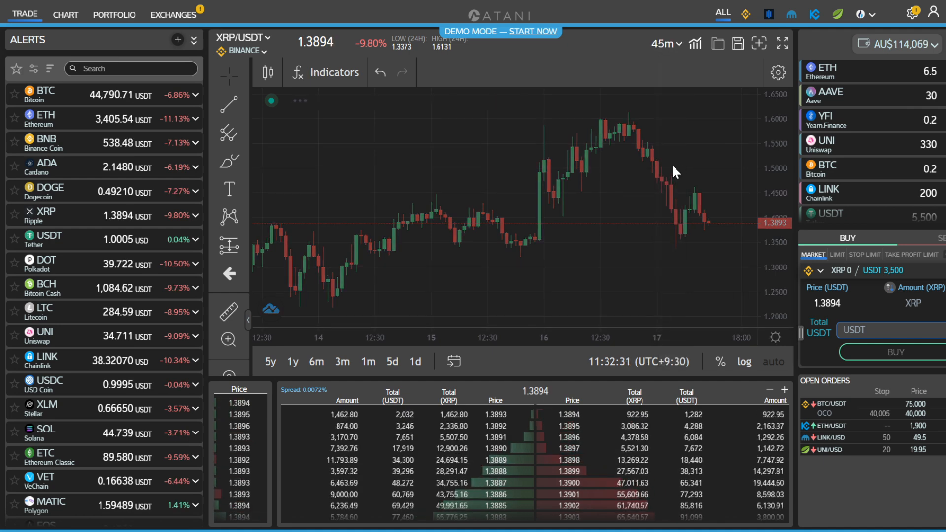
click(664, 43)
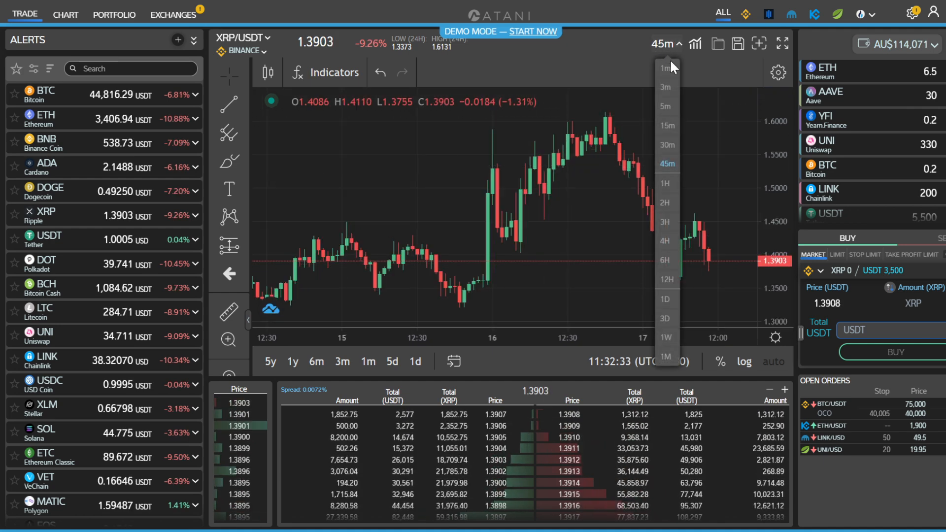
click(664, 68)
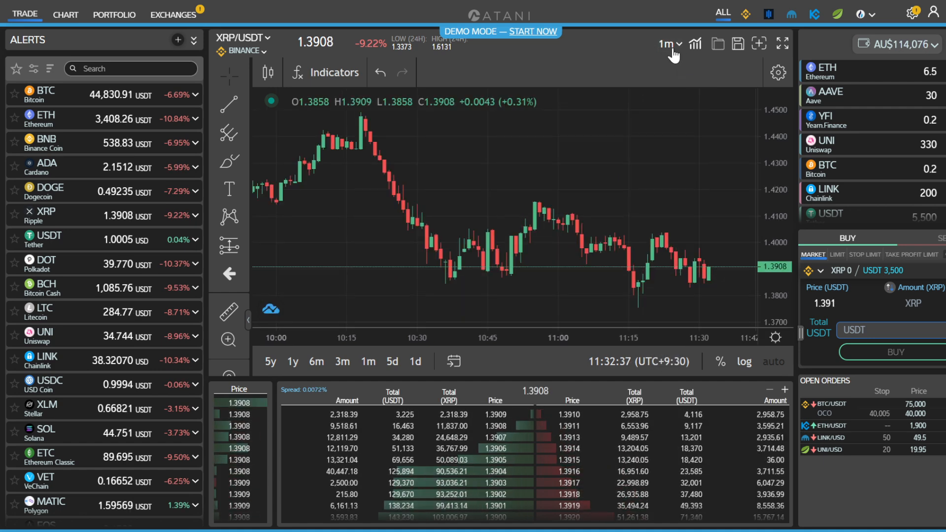
click(665, 43)
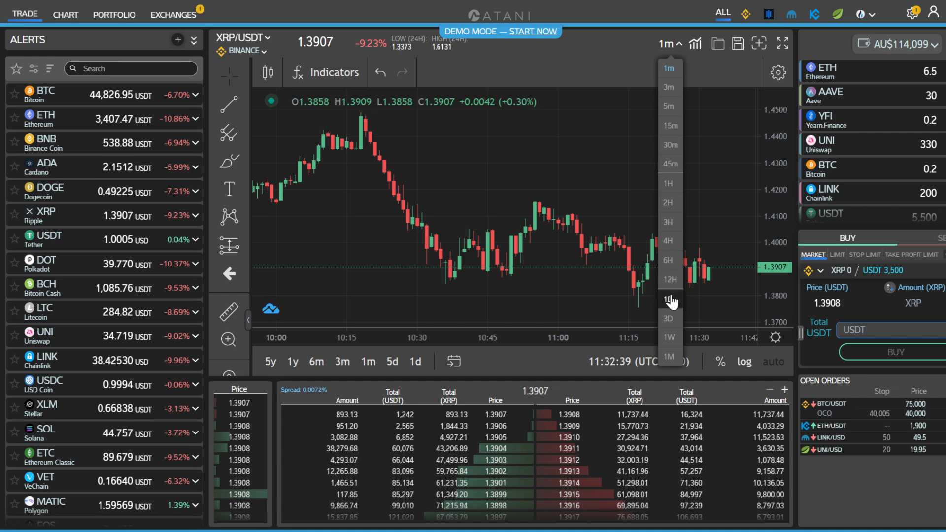
click(667, 300)
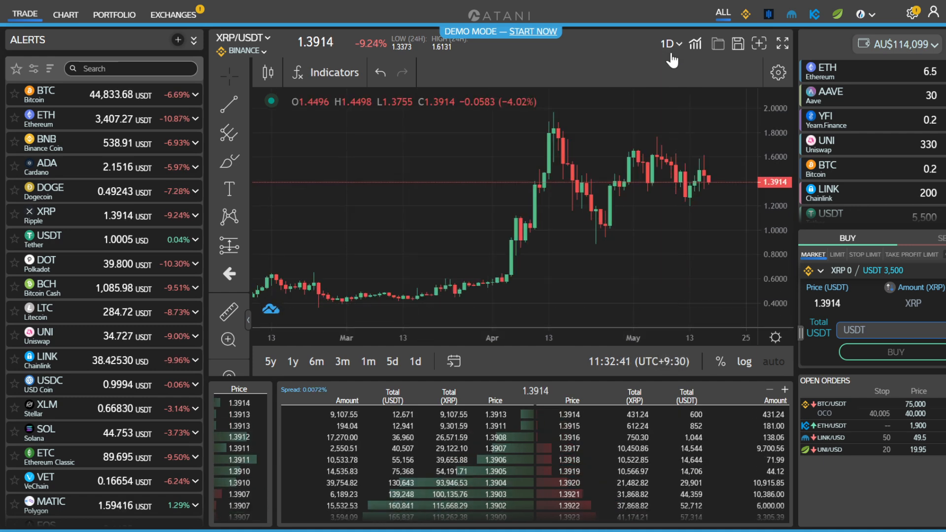
click(668, 44)
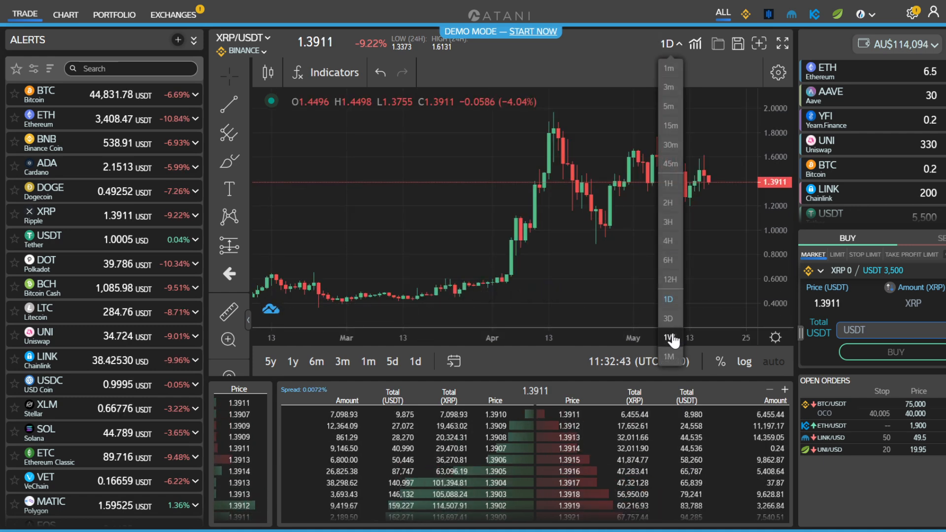
click(669, 338)
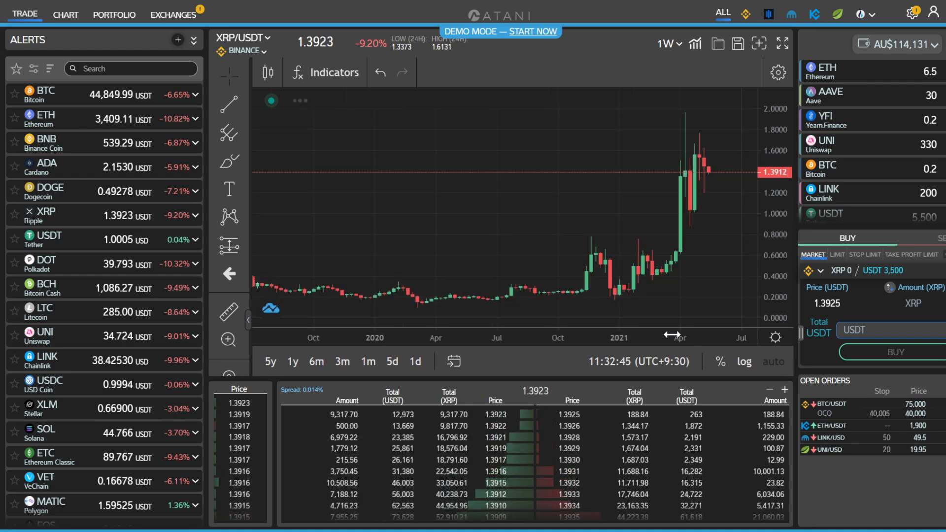
click(665, 44)
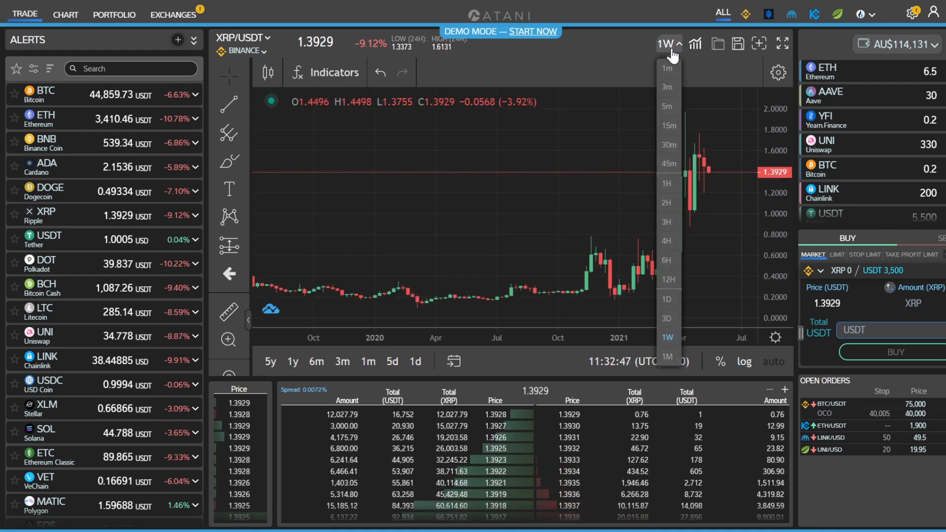
click(666, 185)
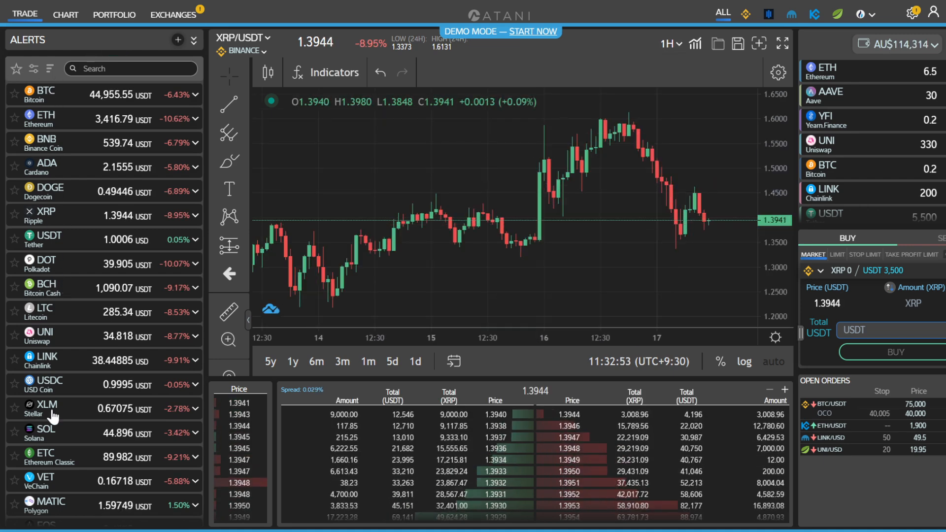
- Switch the XRP/USDT market source to Bitfinex, then Huobi, then Kraken via the exchange dropdown
scroll(down, 3)
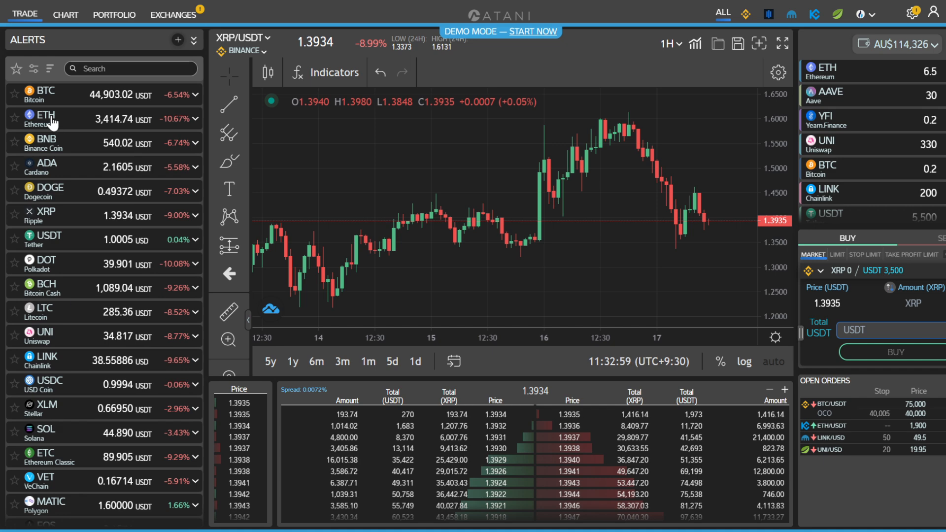
click(241, 52)
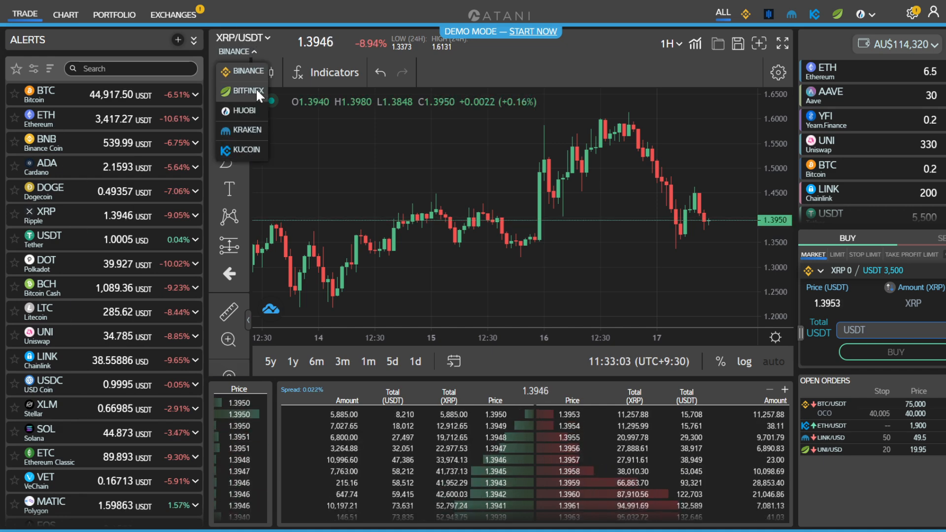
click(243, 91)
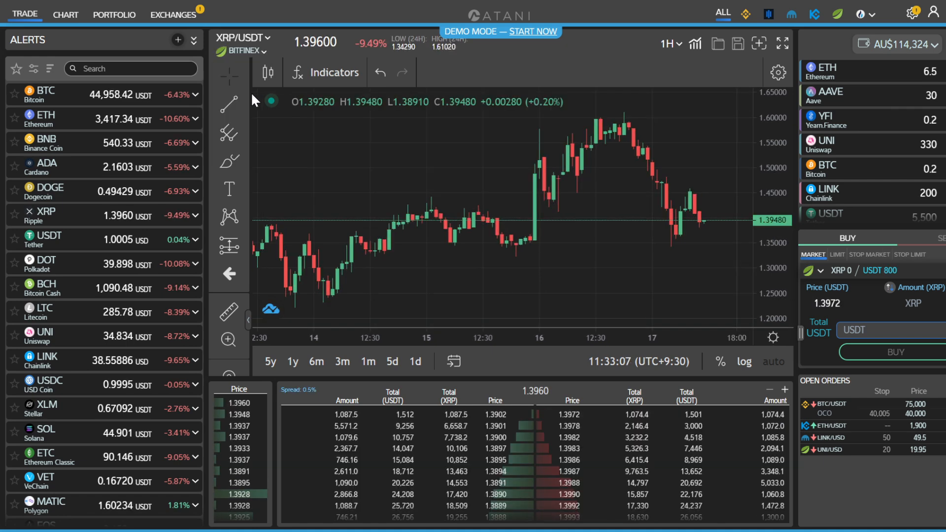
click(243, 51)
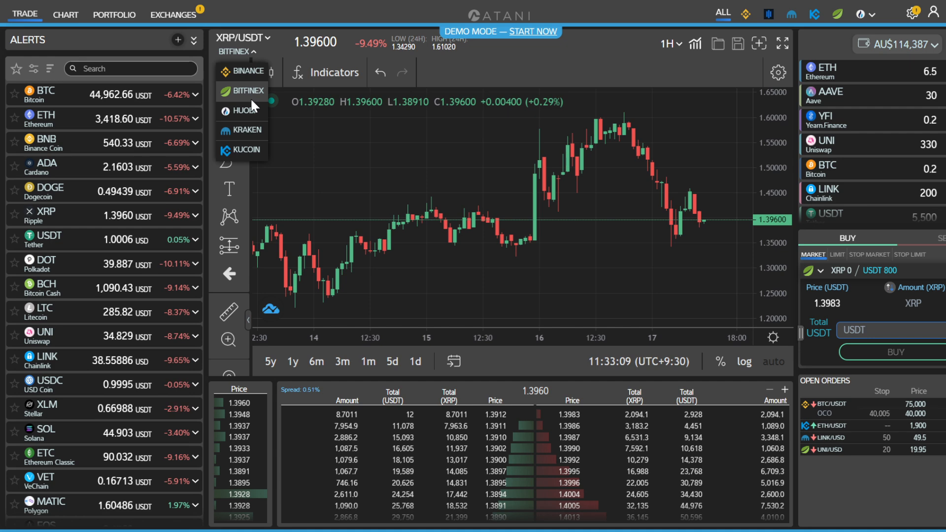
click(244, 111)
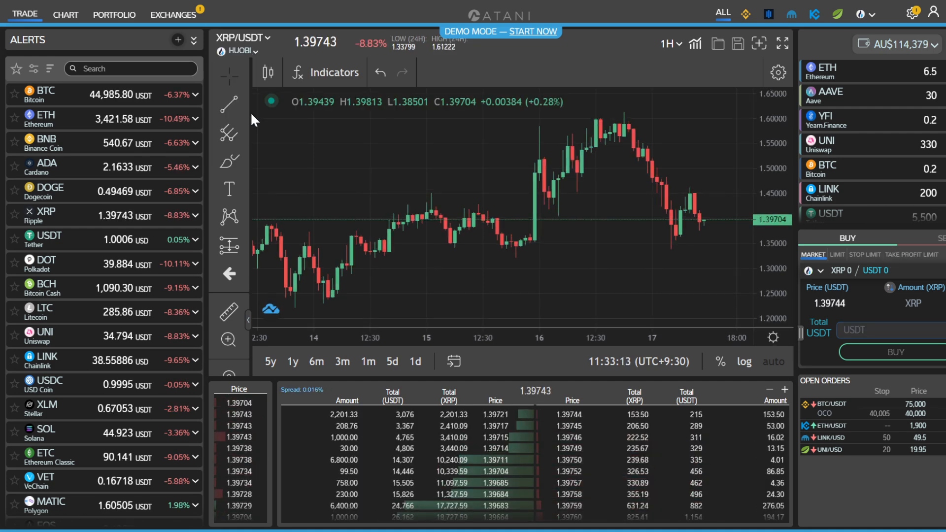
click(241, 51)
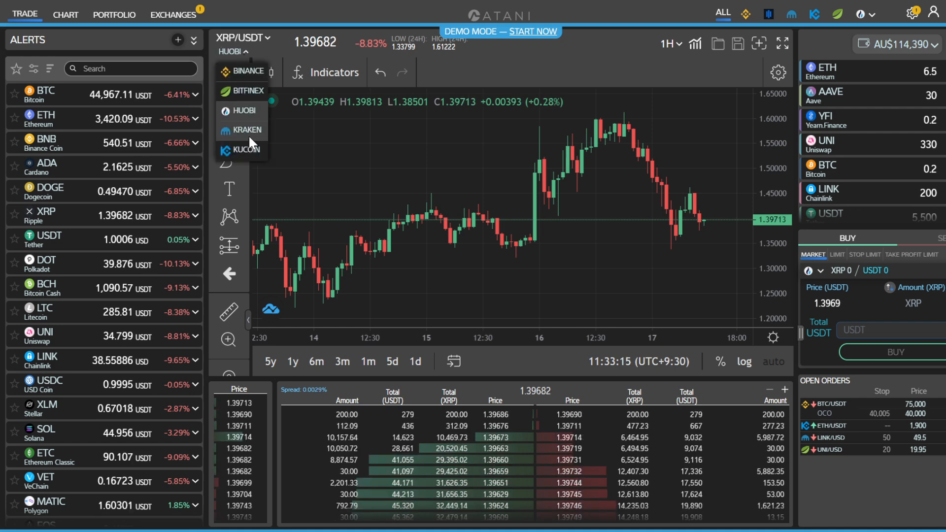
click(245, 130)
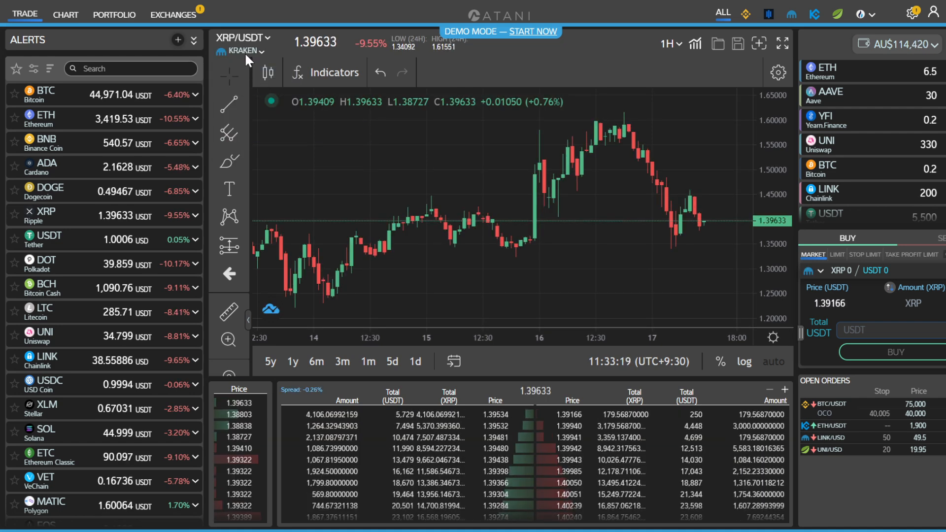
click(244, 50)
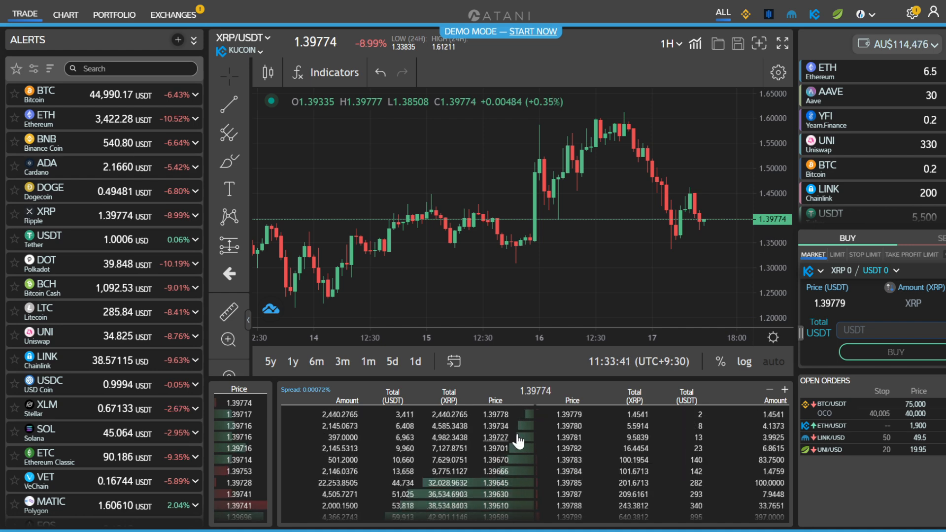
mouse_move(600, 380)
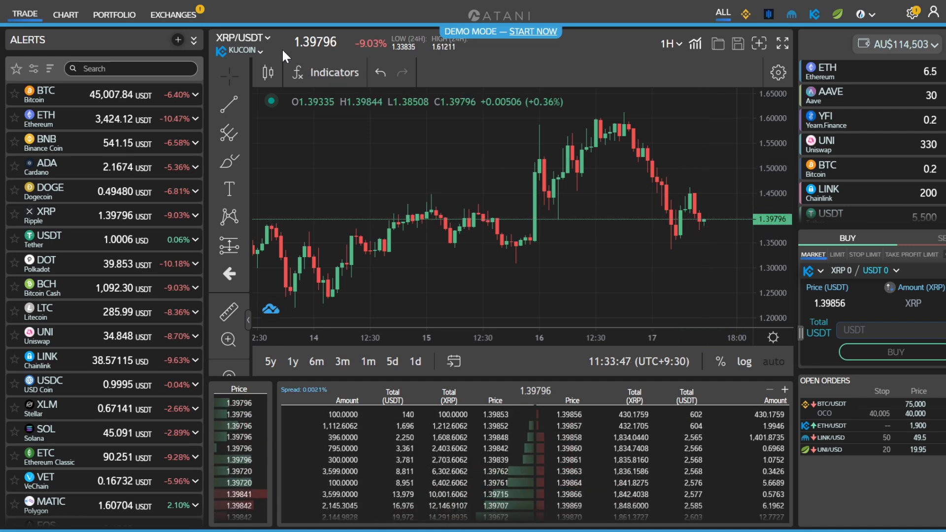
- Switch the XRP/USDT market data back to Binance
click(236, 51)
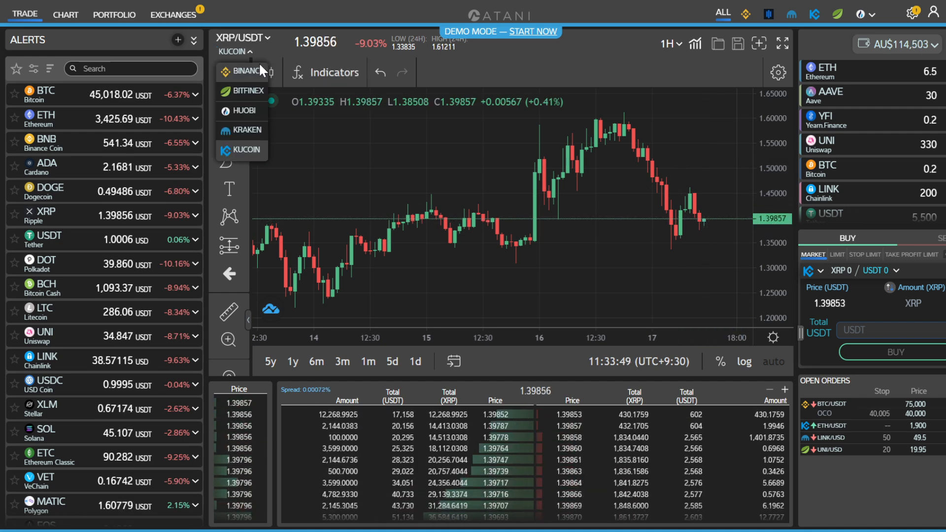
click(246, 71)
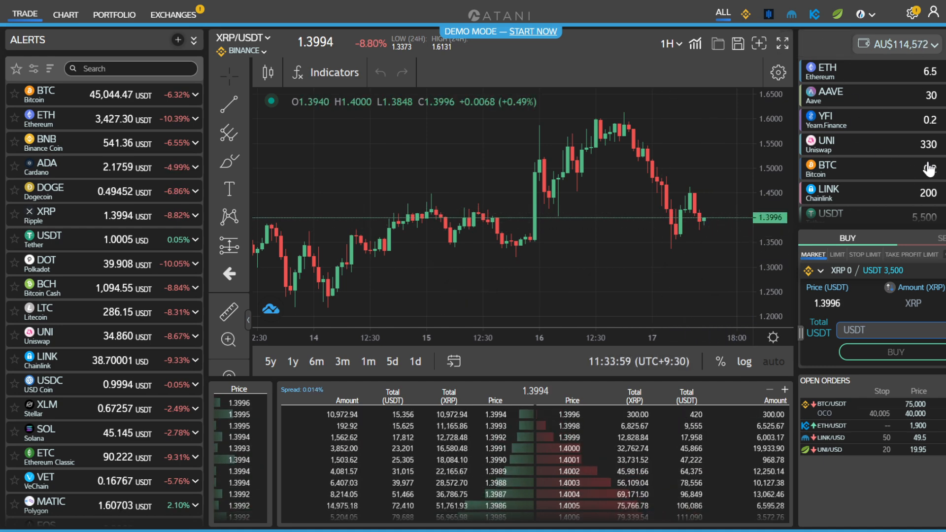
mouse_move(894, 171)
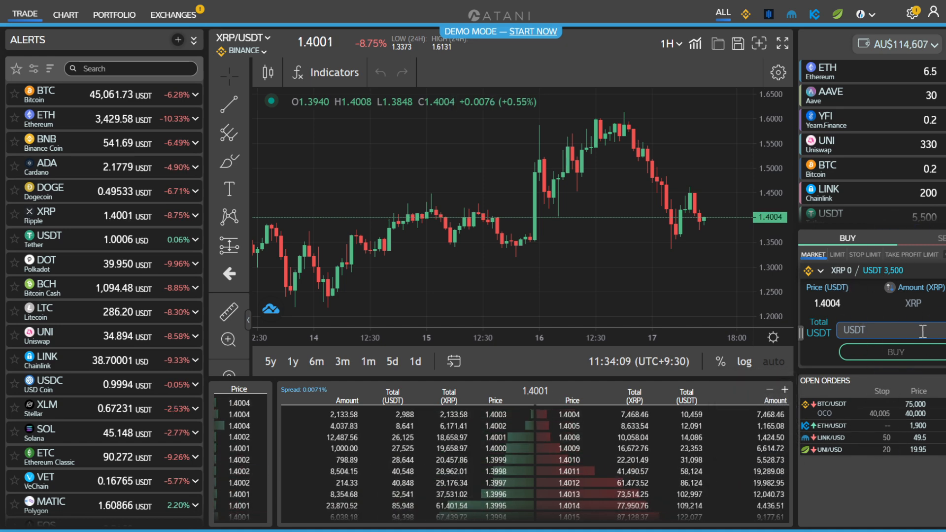
click(837, 255)
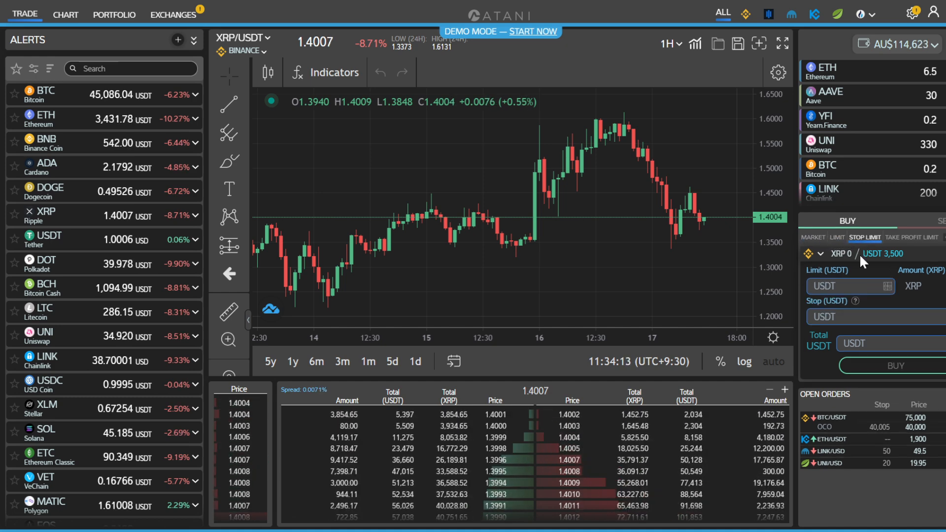
click(912, 237)
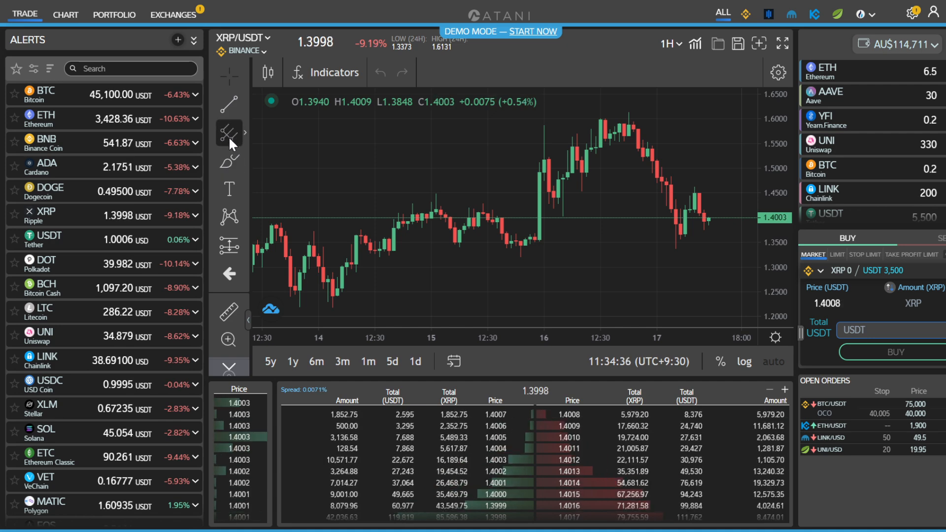
click(229, 132)
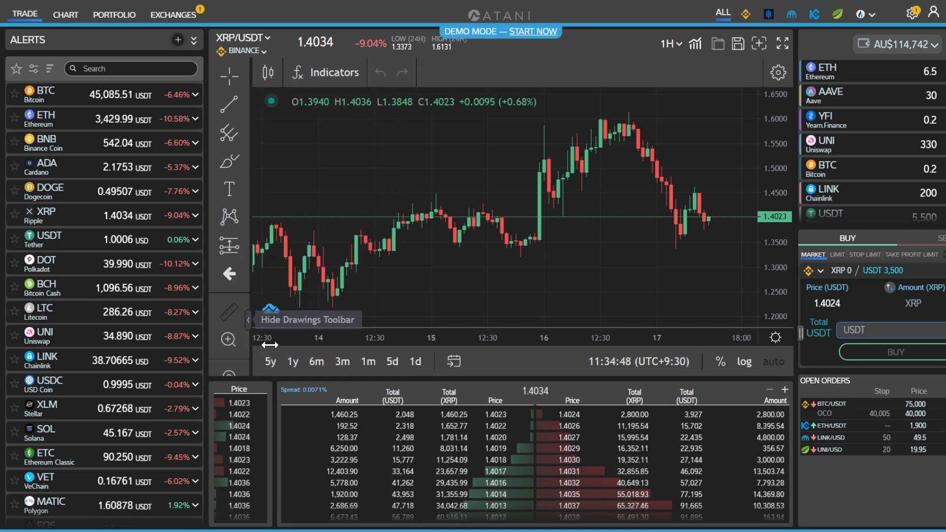
click(316, 362)
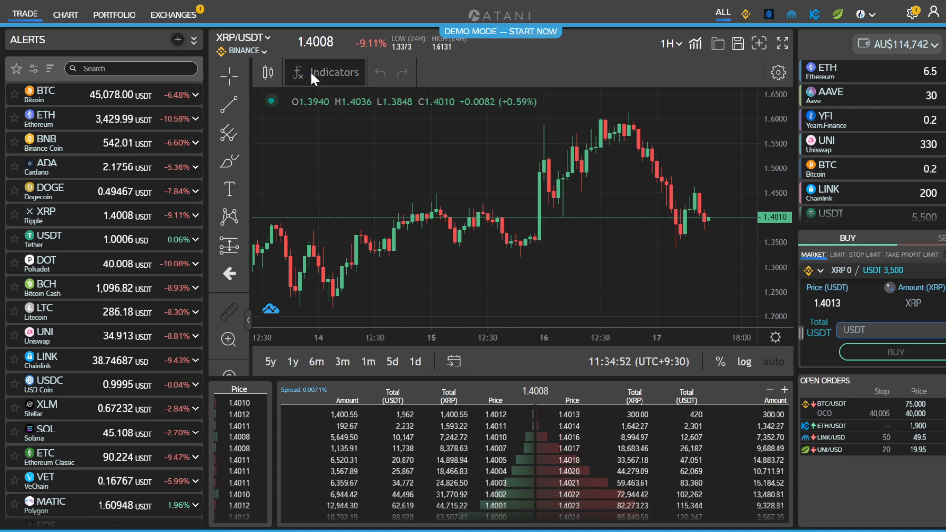
- Briefly show the indicators list, then change the XRP/USDT chart type from candlesticks to Line
click(325, 72)
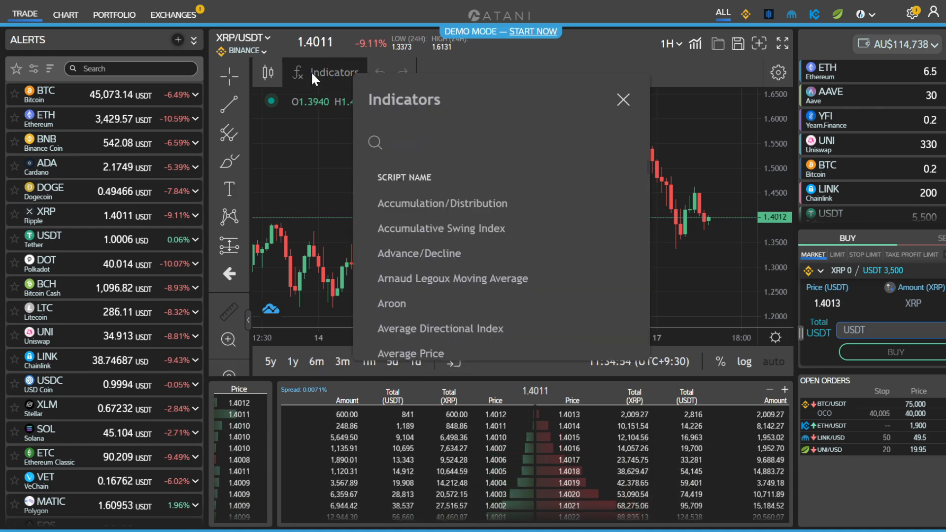
click(267, 72)
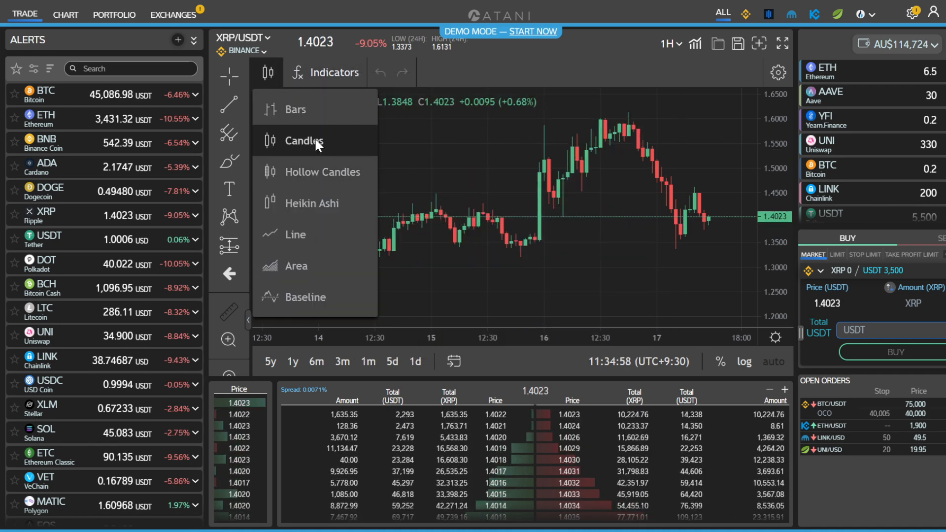
click(294, 234)
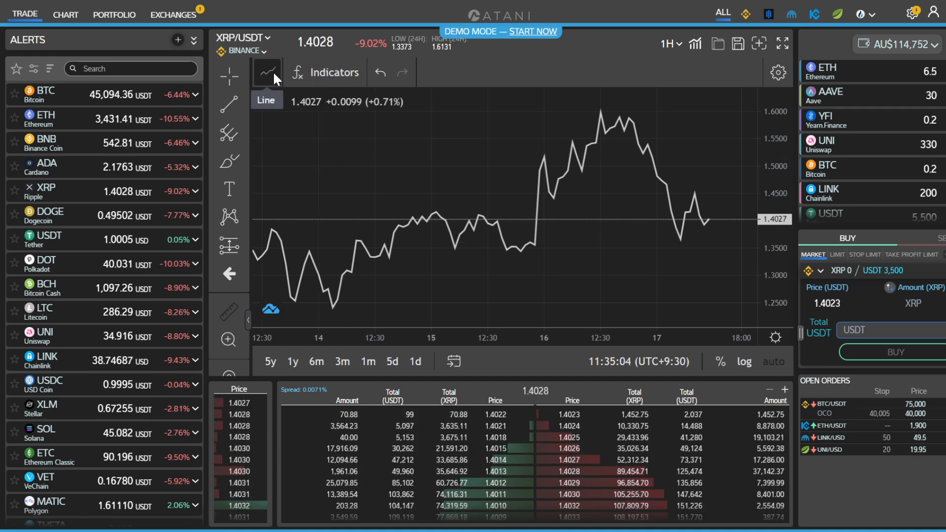
click(260, 72)
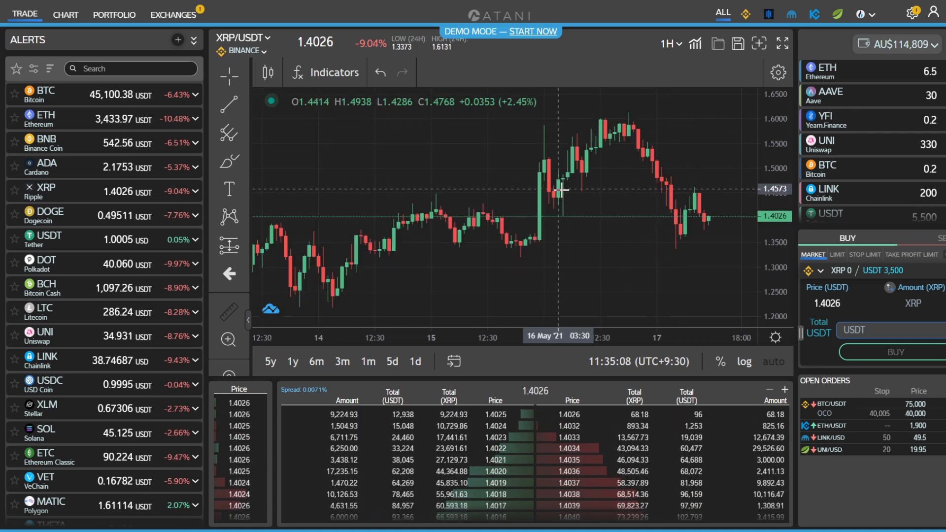
mouse_move(649, 166)
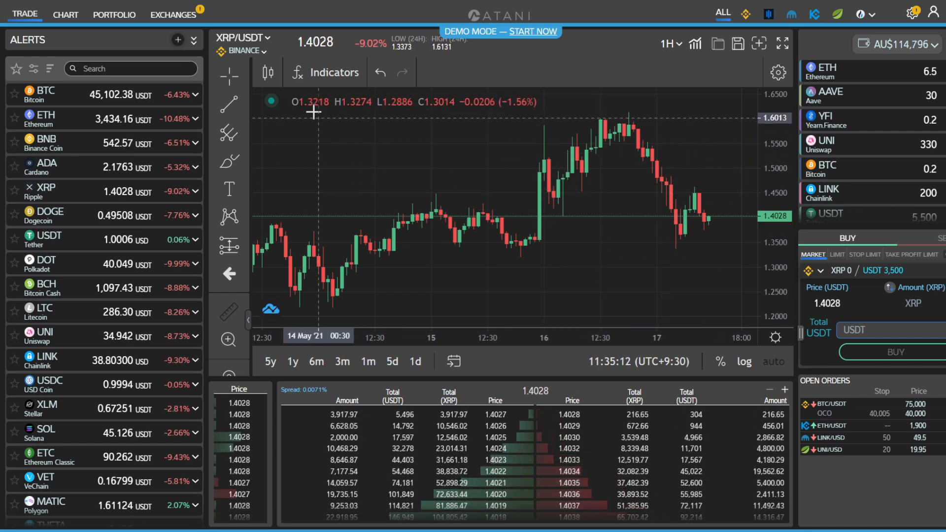
click(267, 72)
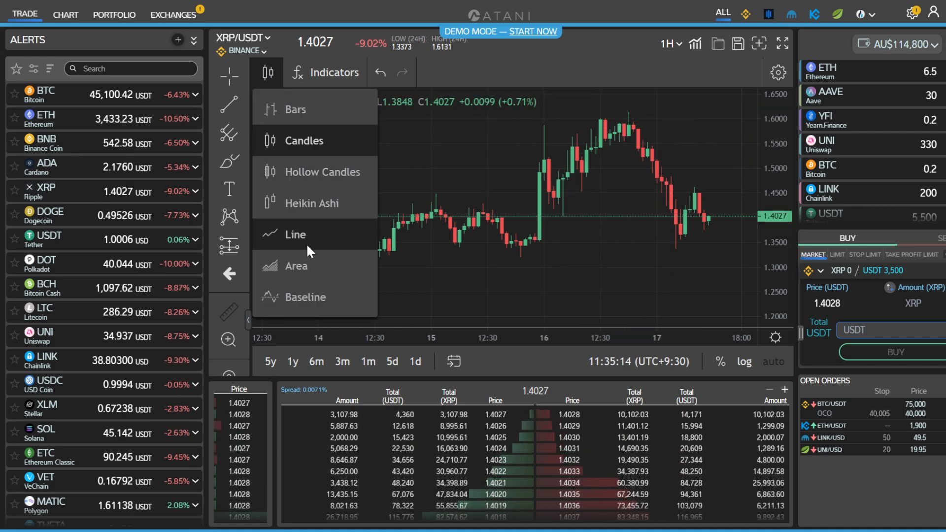
click(294, 234)
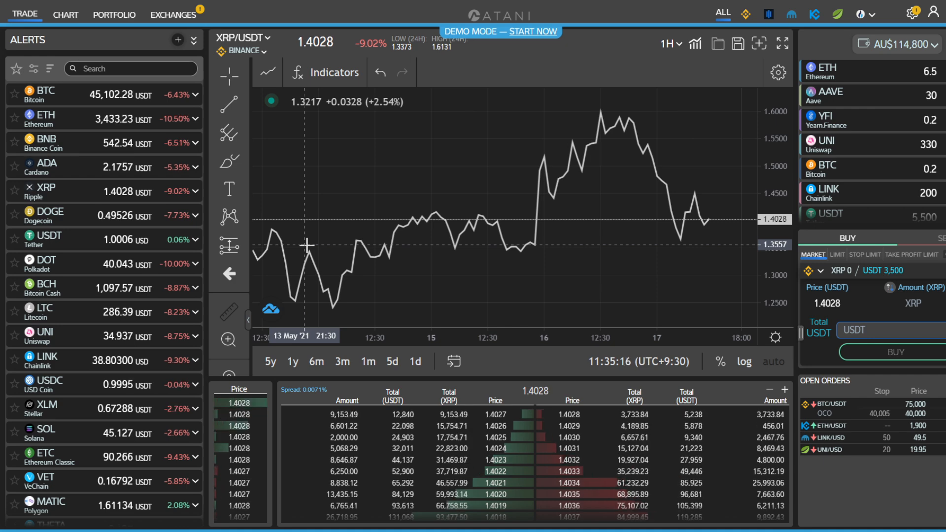
- Add the MACD 12 26 close 9 indicator to the full-size XRP/USDT chart via an 'mac' search
click(65, 14)
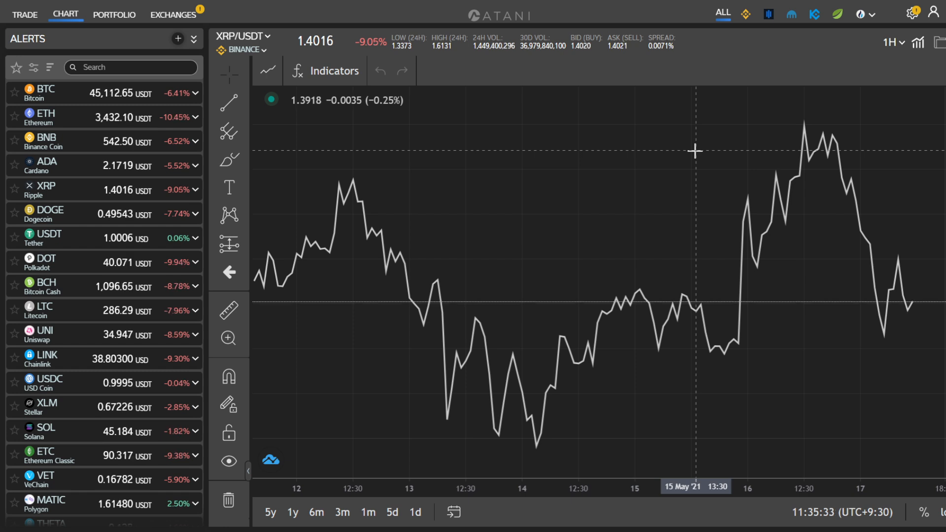
click(324, 71)
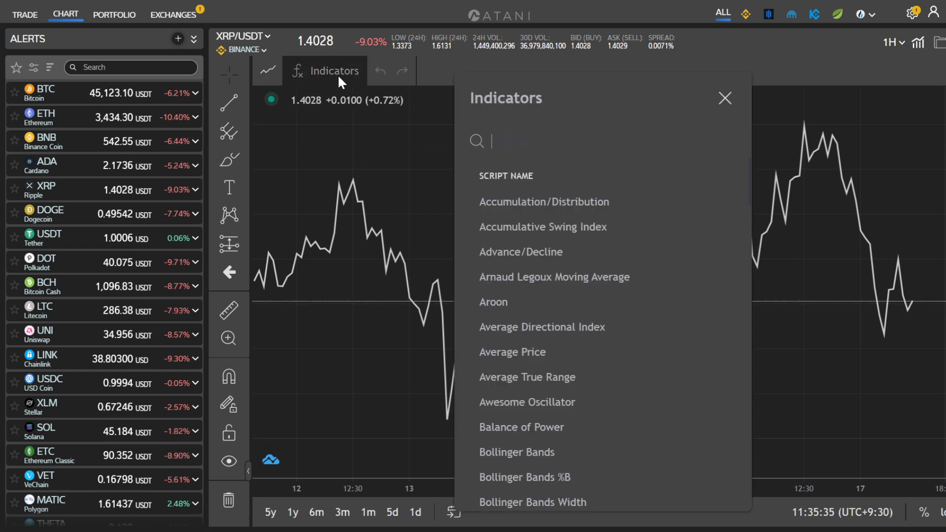
text(mac)
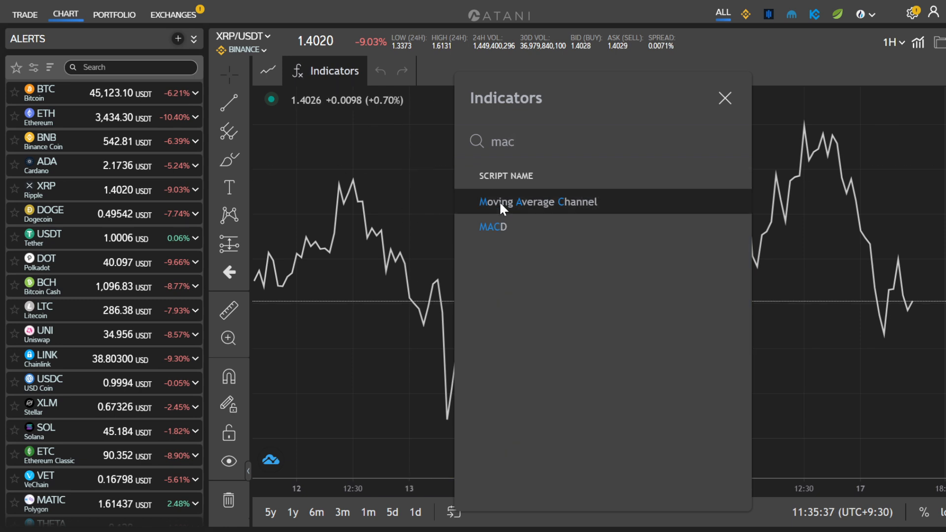
click(493, 226)
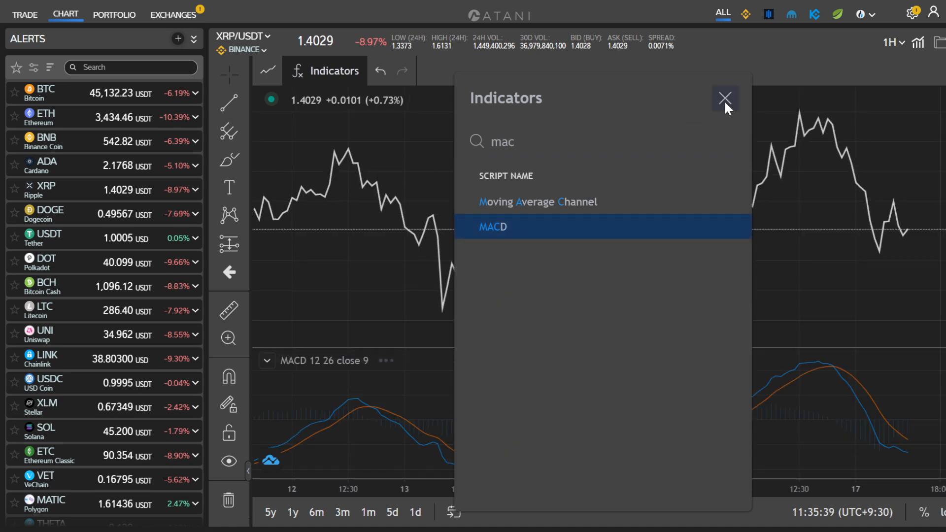
click(724, 98)
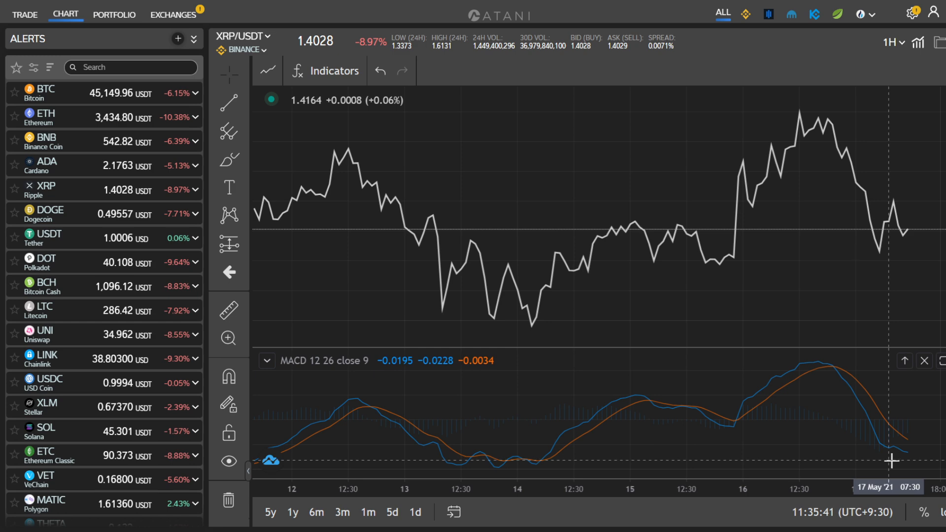
mouse_move(739, 278)
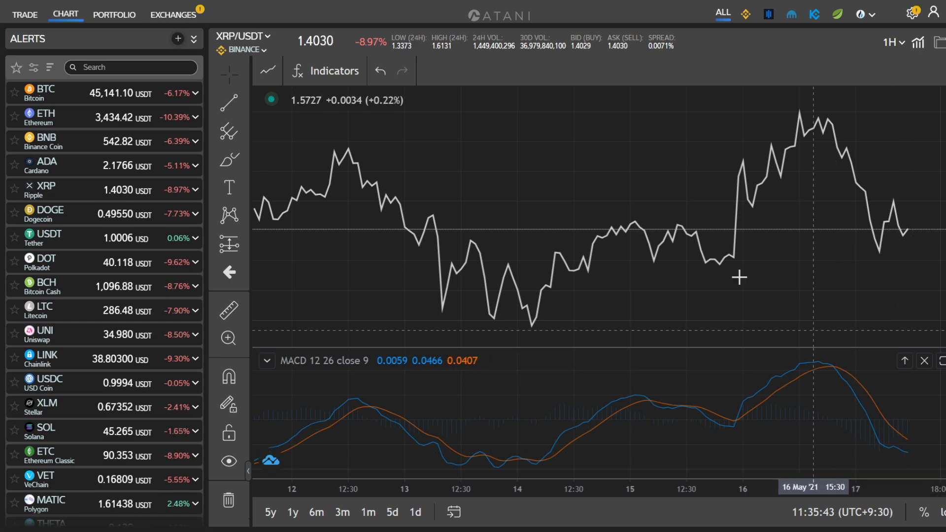
- Add the Relative Strength Index (RSI 14) pane below MACD via an 'rsi' search
click(333, 71)
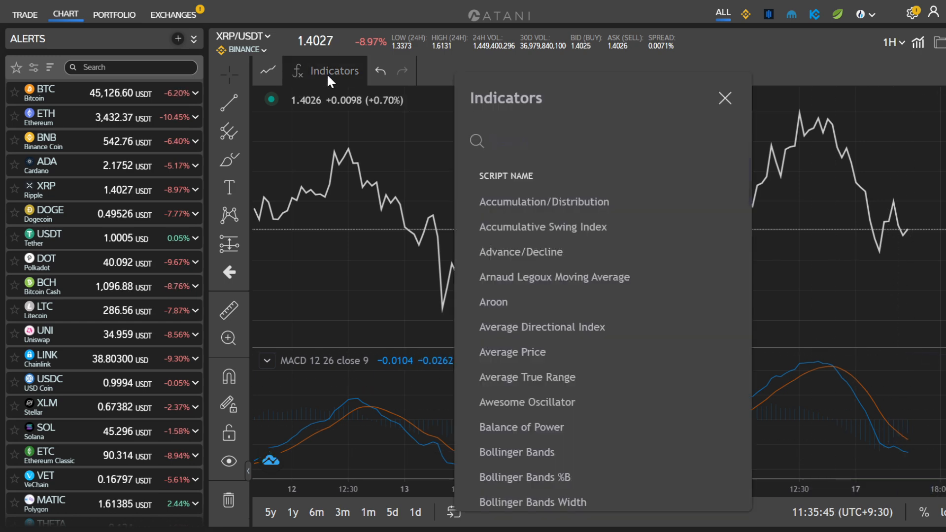
text(rsi)
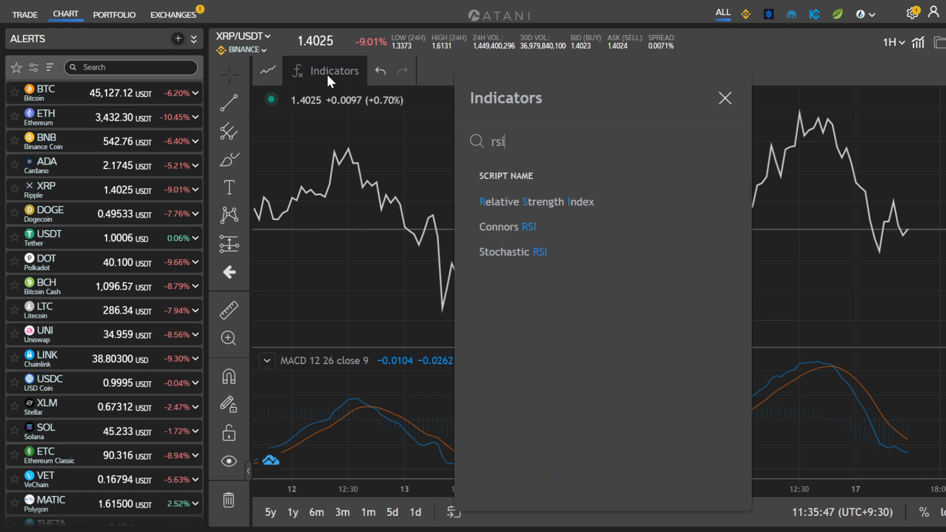
click(537, 201)
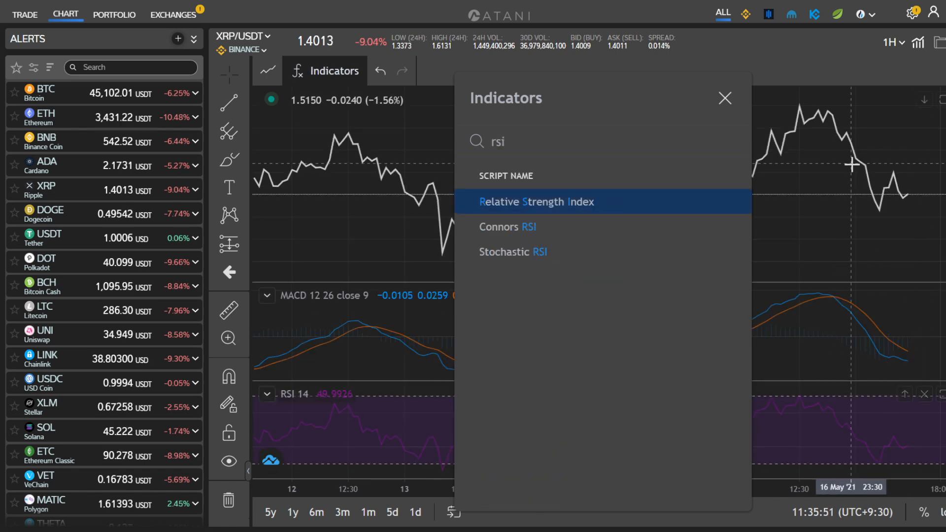
click(534, 202)
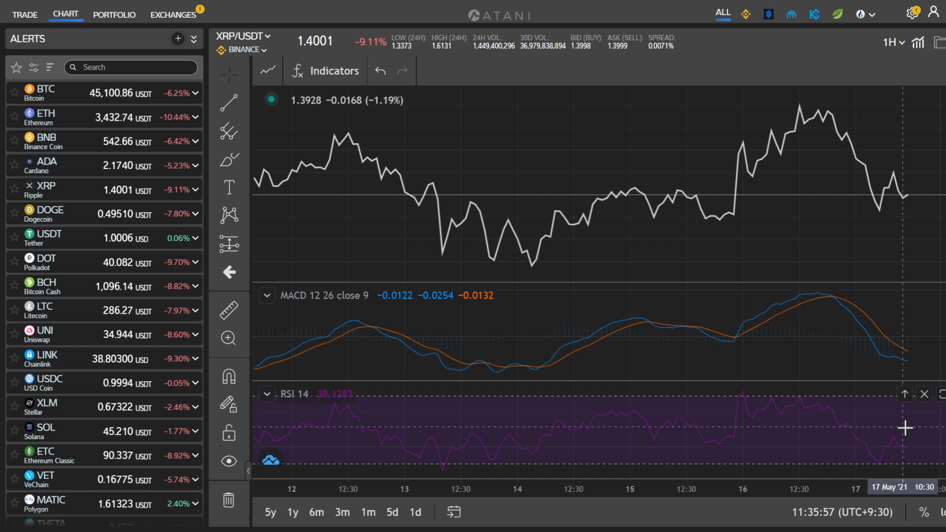
- Review the MACD and RSI settings (Inputs and Style) without changing them
click(408, 296)
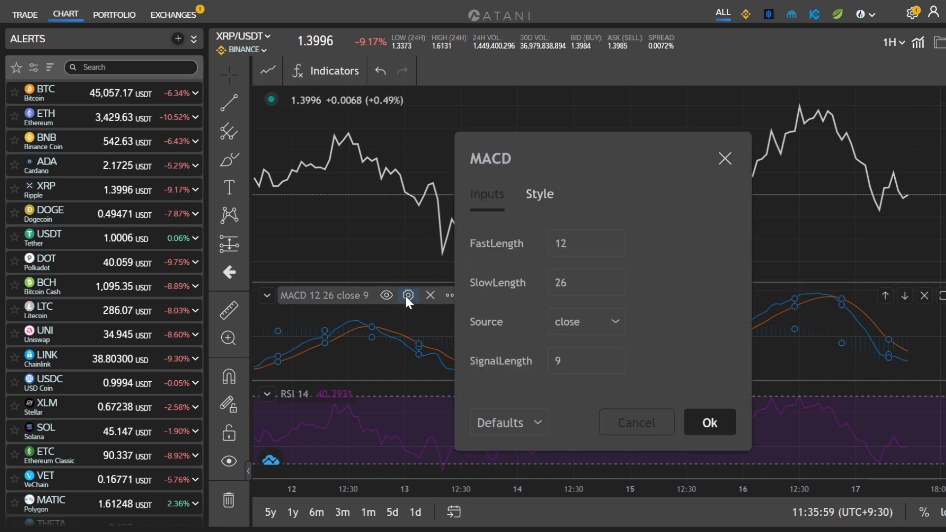
mouse_move(530, 216)
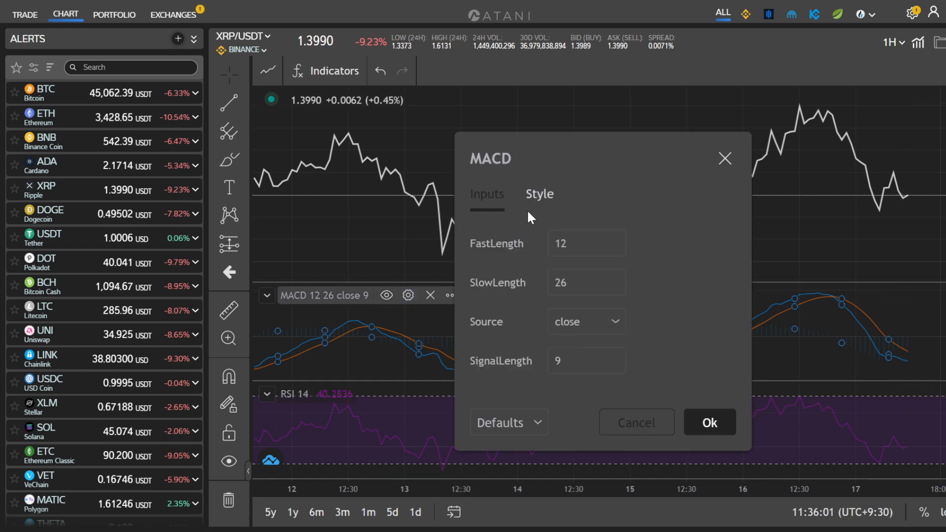
click(709, 423)
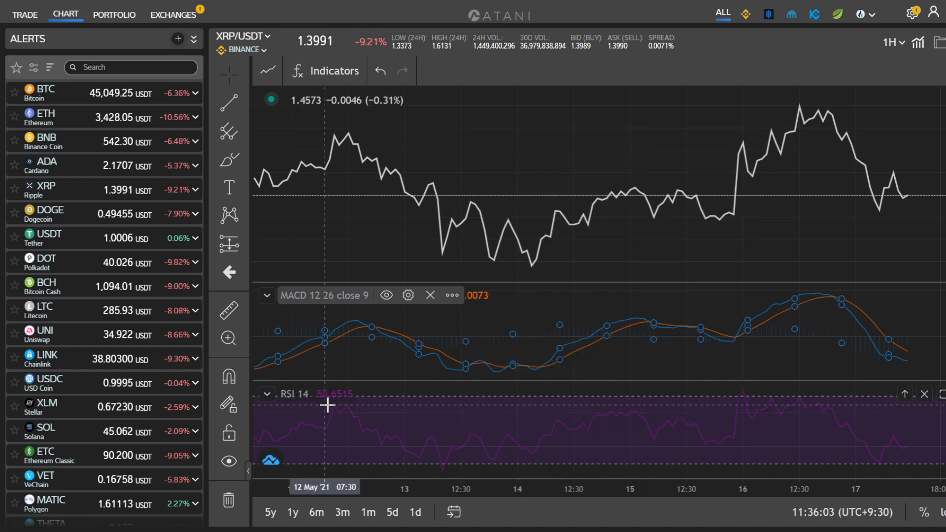
click(348, 393)
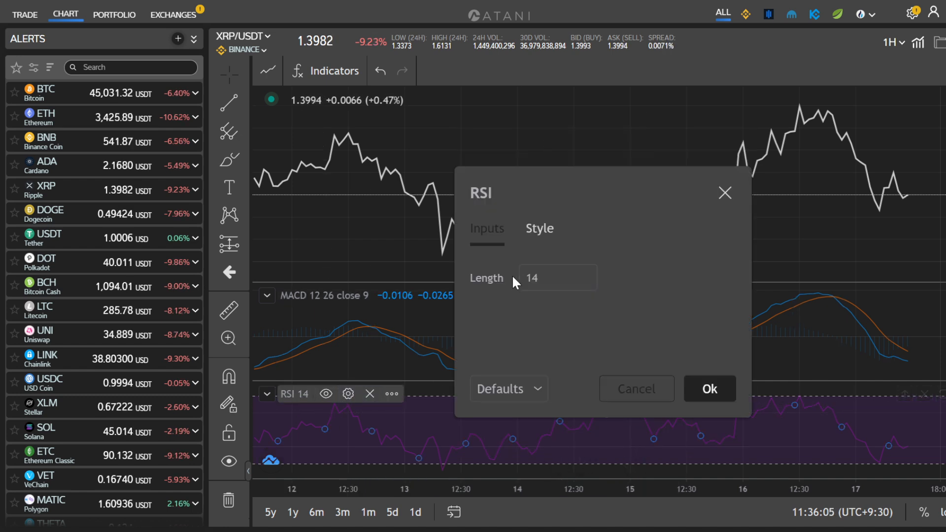
click(556, 278)
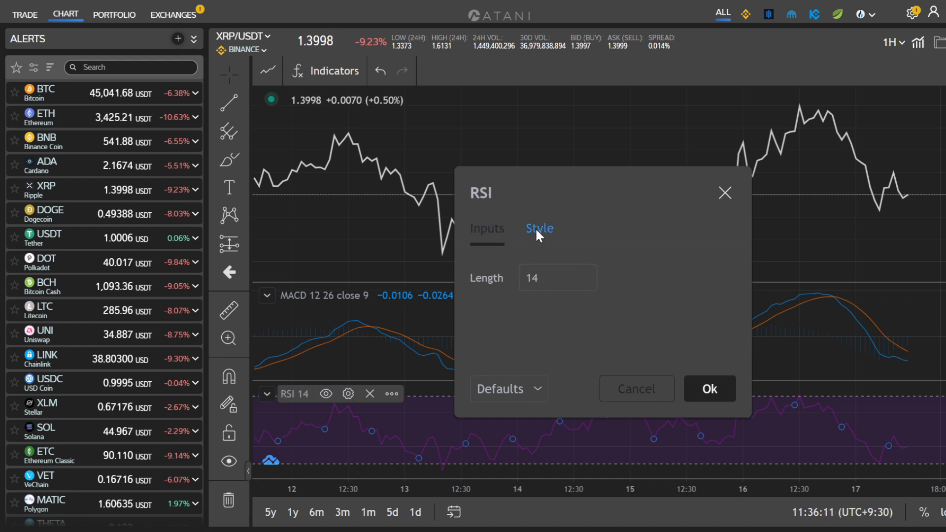
click(539, 227)
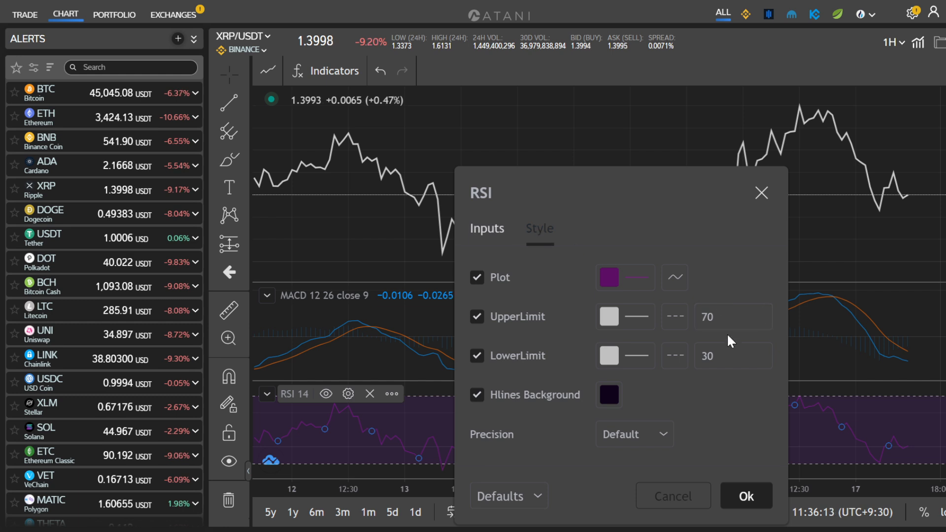
click(746, 496)
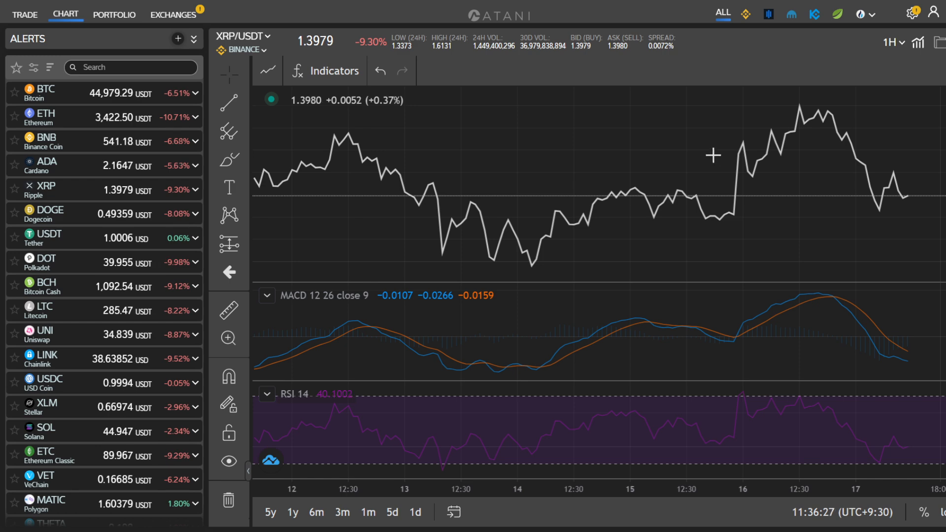
- Switch to the Portfolio page listing closed trades and coin holdings
click(114, 15)
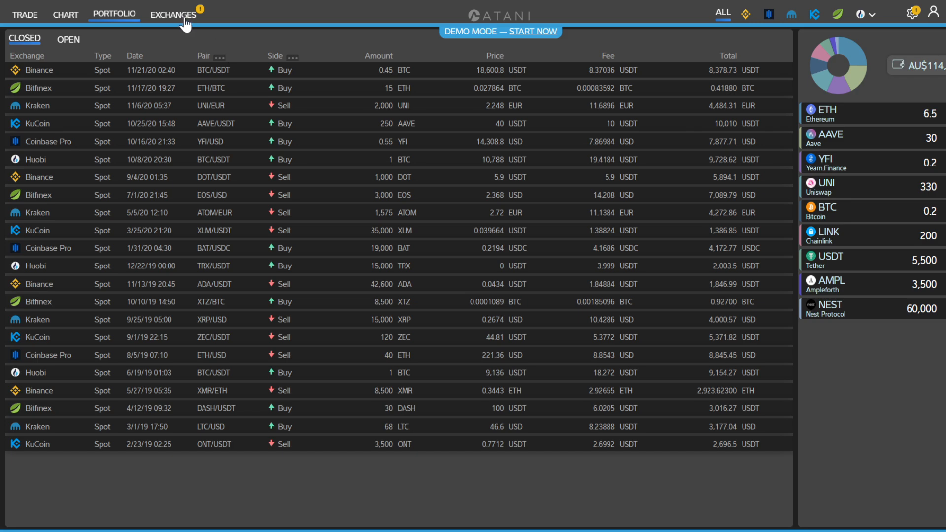
- Show the Exchanges page with connected and disconnected exchange tiles
click(173, 13)
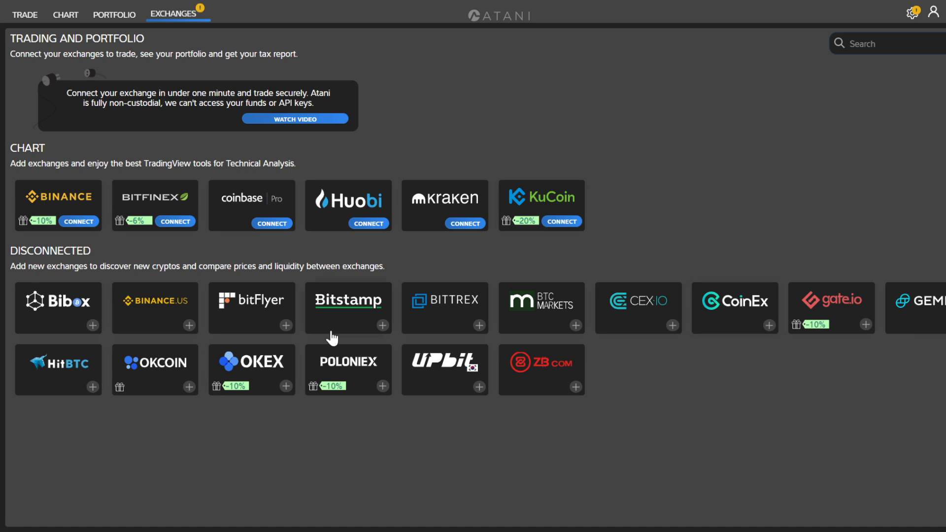
mouse_move(86, 326)
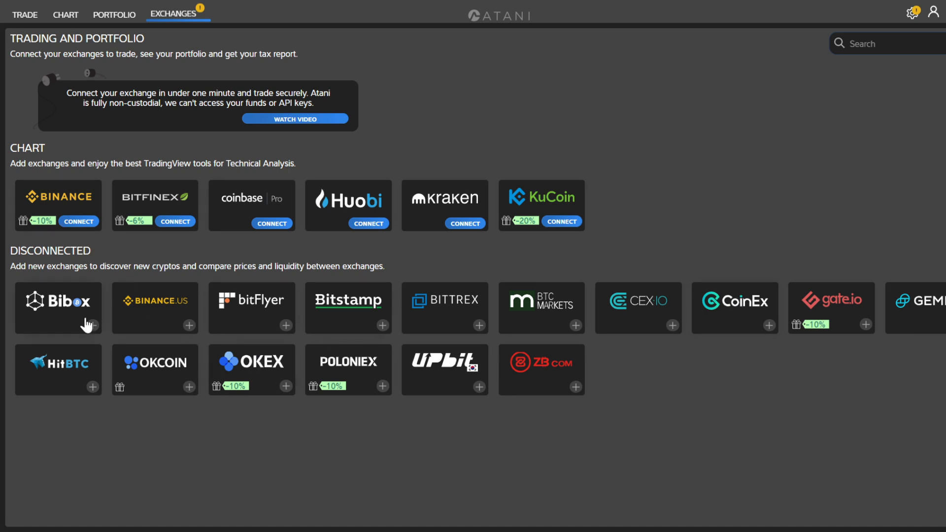
mouse_move(107, 284)
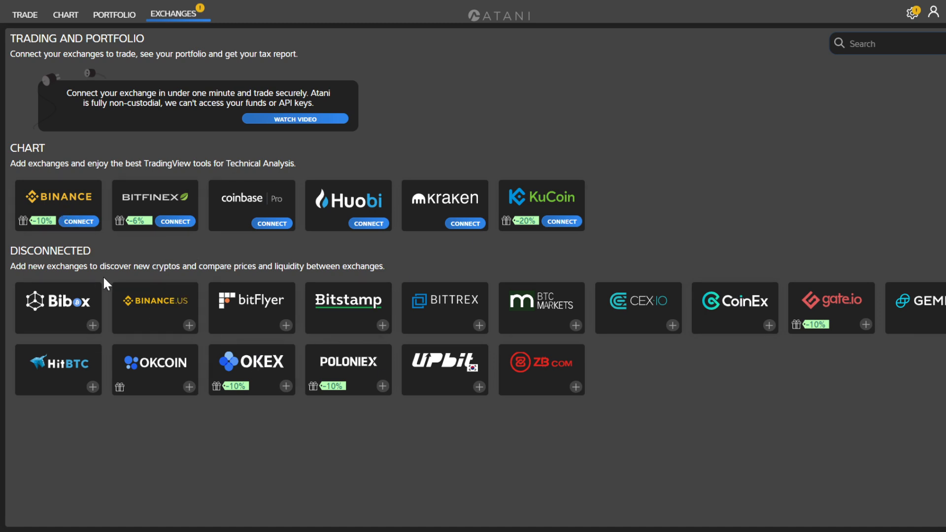
mouse_move(284, 336)
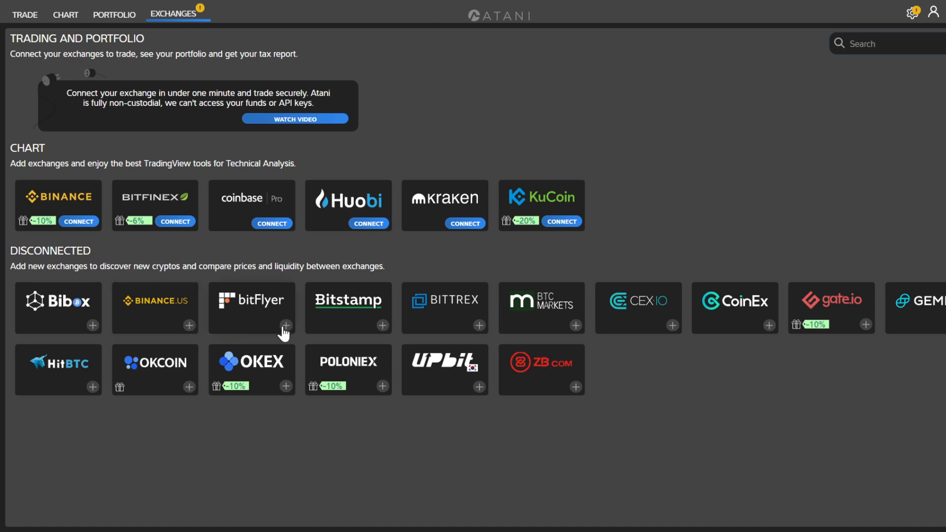
mouse_move(941, 327)
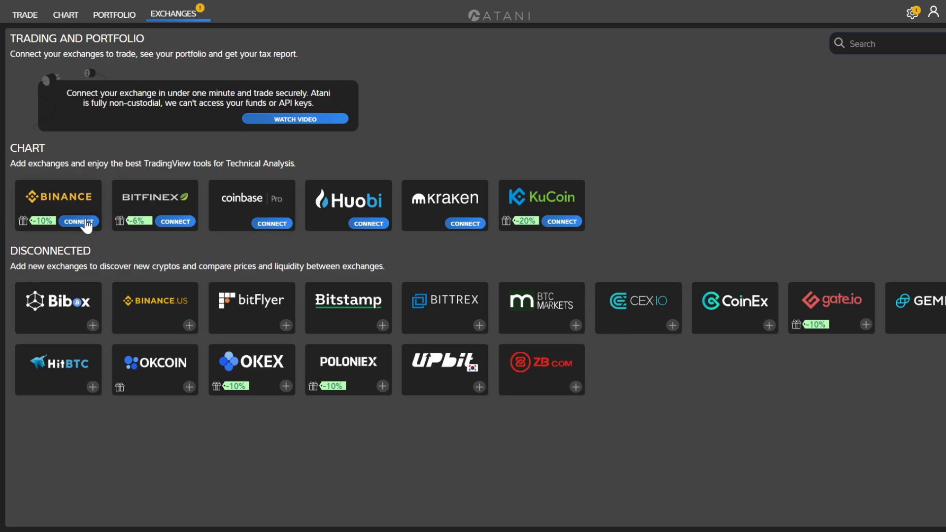
- View the Binance connection form, dismiss it, and return to the XRP/USDT trade terminal
click(79, 222)
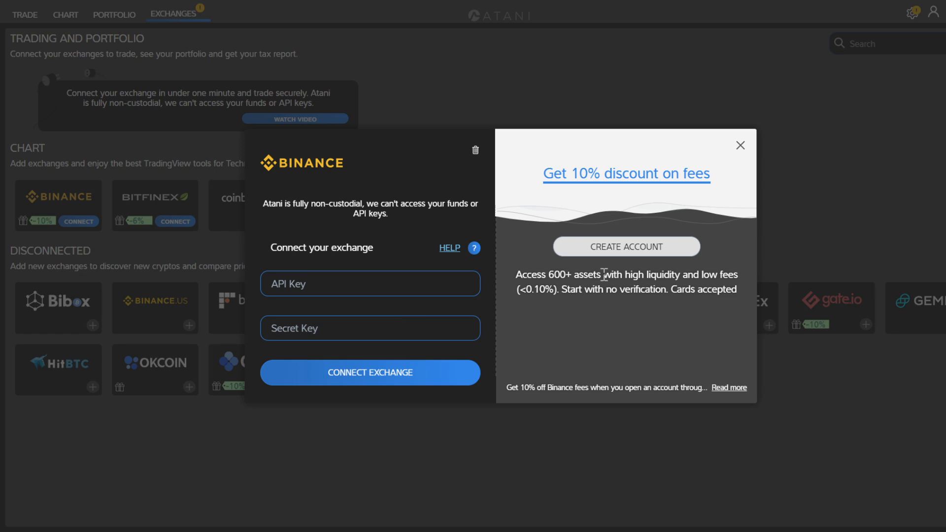
mouse_move(745, 162)
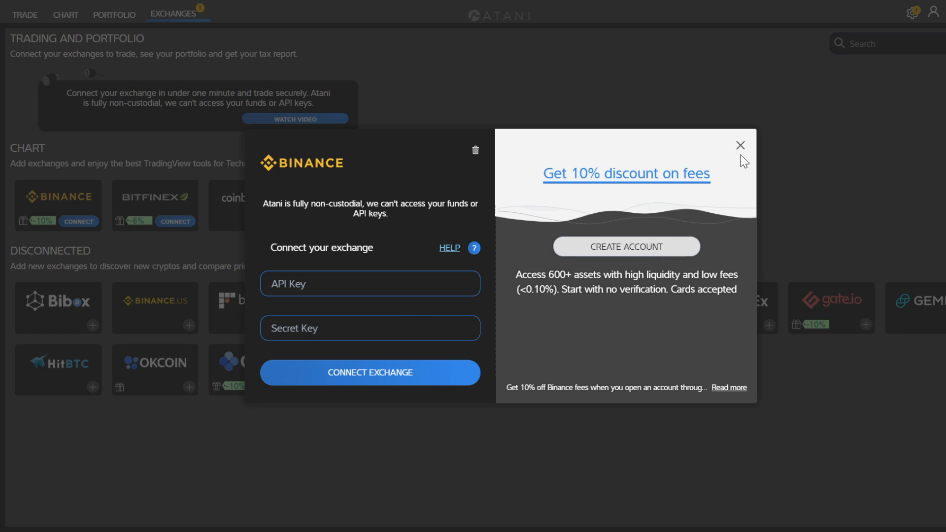
click(741, 146)
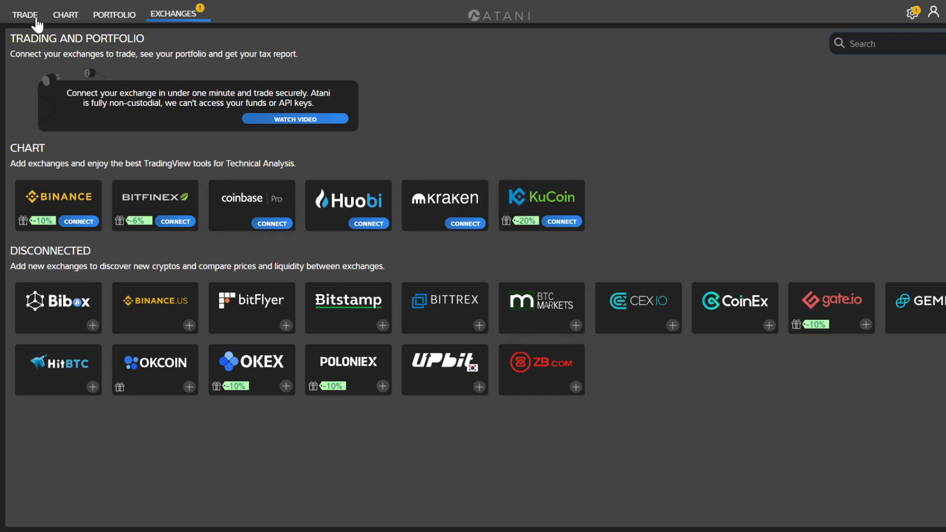
click(23, 14)
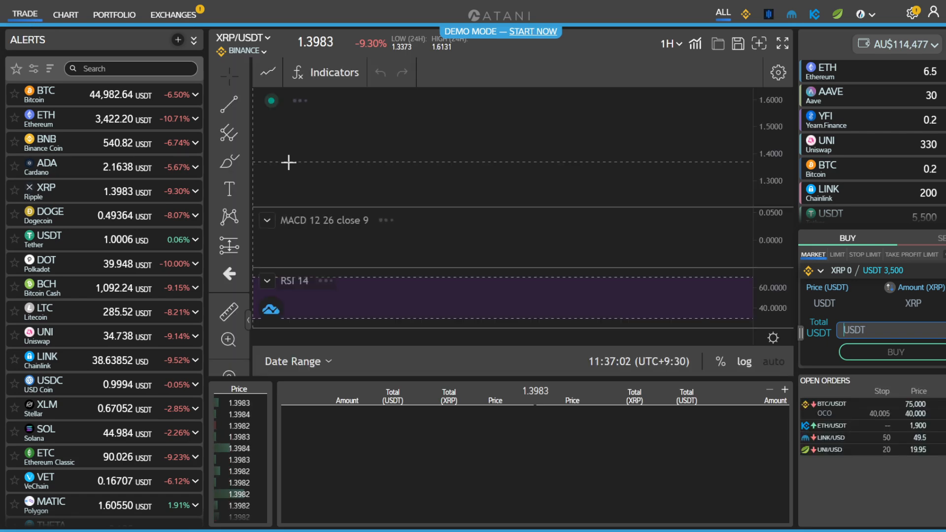